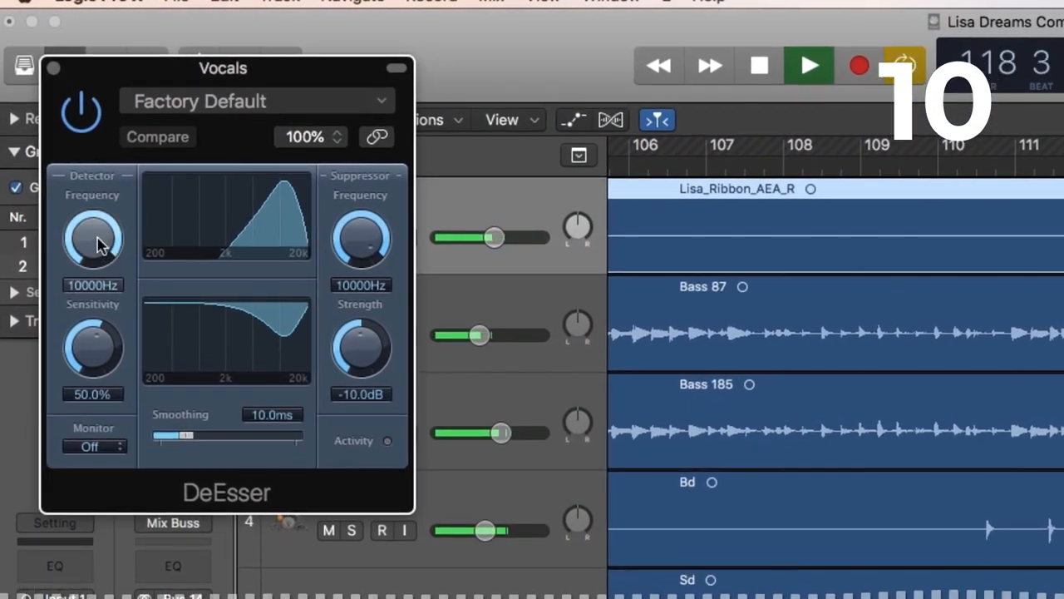
Tune the detector to 7400Hz, briefly monitor the detected band then switch monitoring off, and ease strength to -6.0dB
{"action": "left_click_drag", "start_coordinate": [93, 237], "coordinate": [93, 275]}
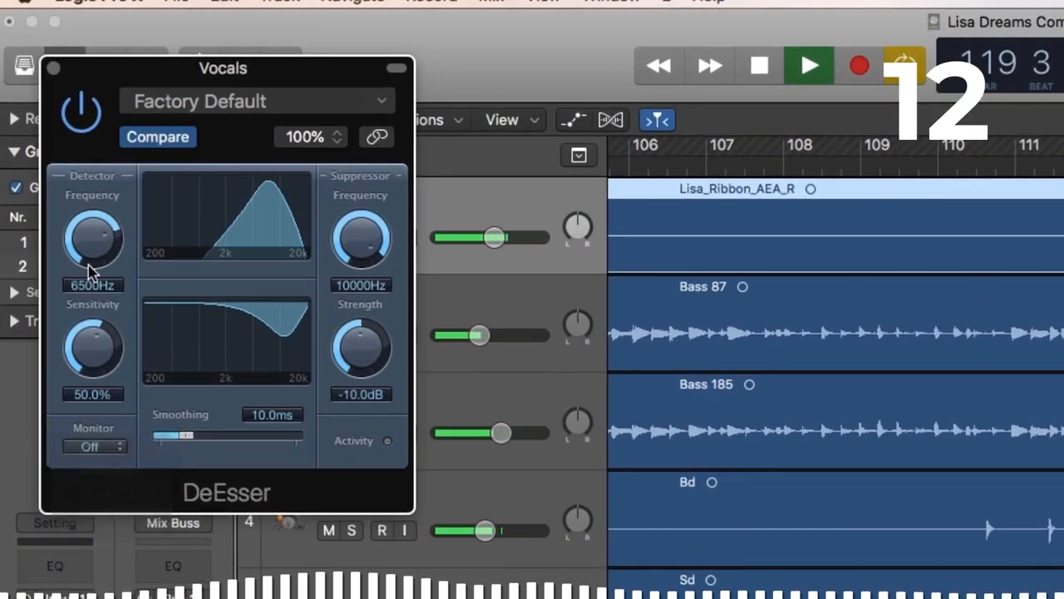
{"action": "left_click", "coordinate": [94, 446]}
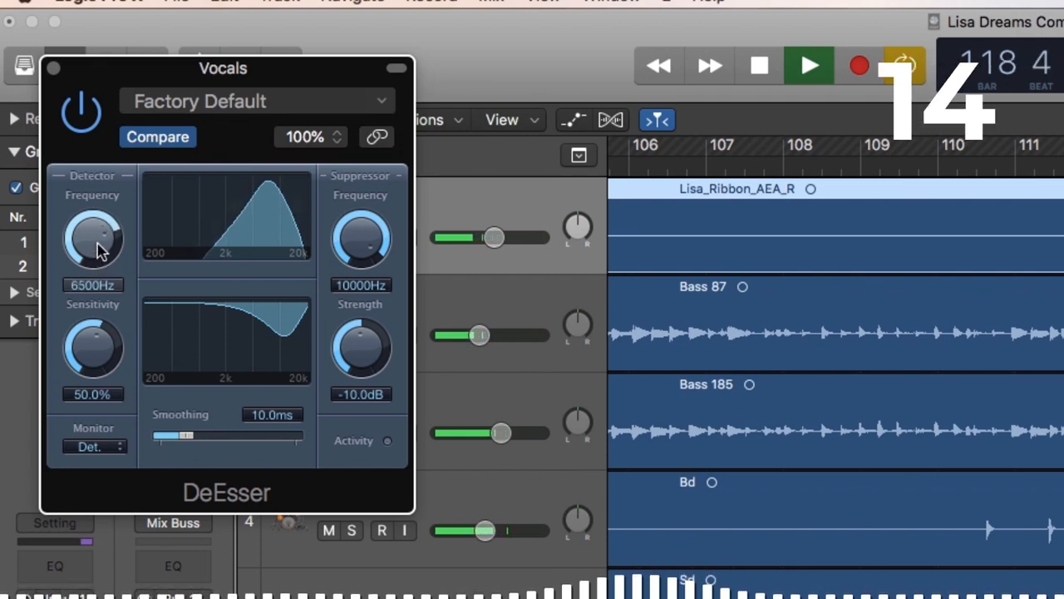
{"action": "left_click", "coordinate": [94, 446]}
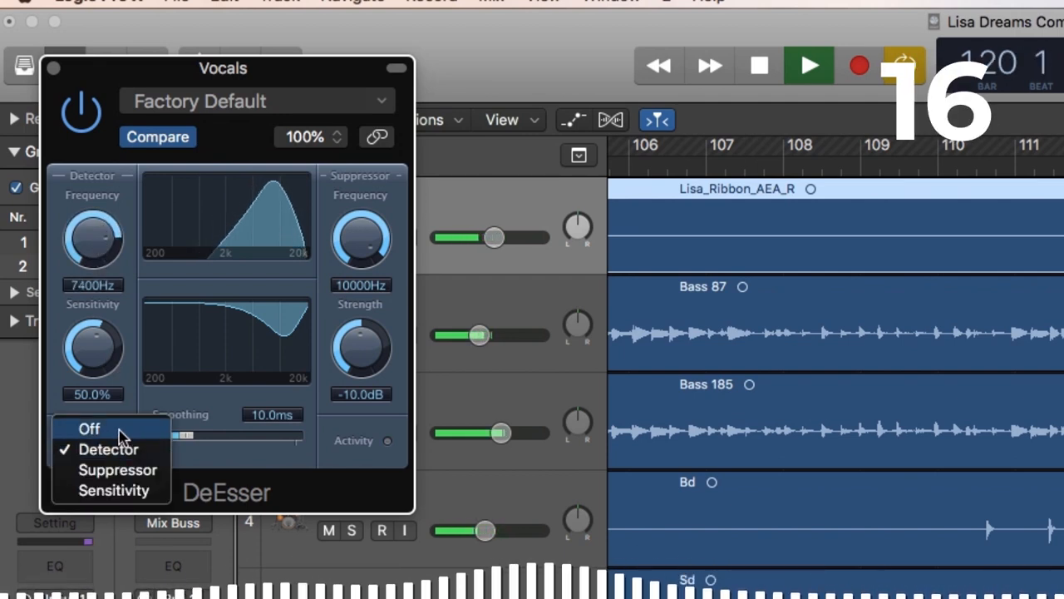
{"action": "left_click", "coordinate": [89, 429]}
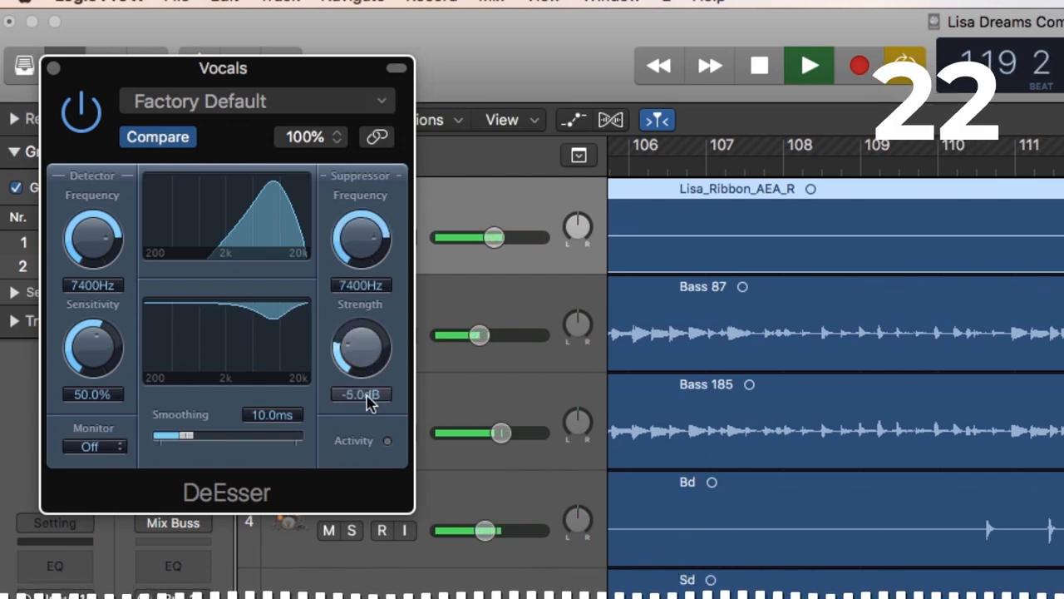
{"action": "left_click_drag", "start_coordinate": [360, 349], "coordinate": [360, 345]}
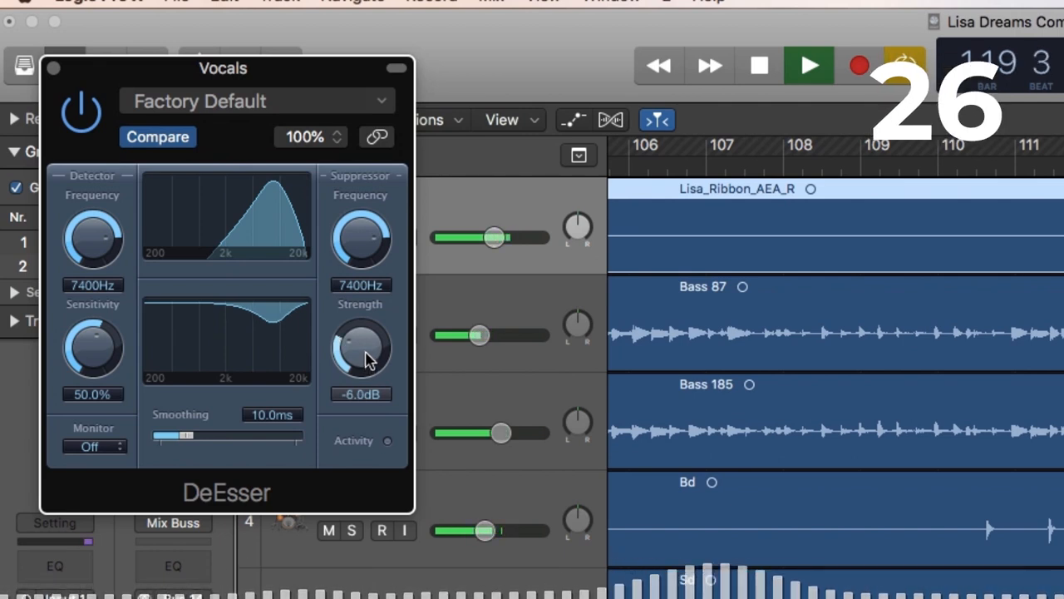
{"action": "left_click", "coordinate": [759, 66]}
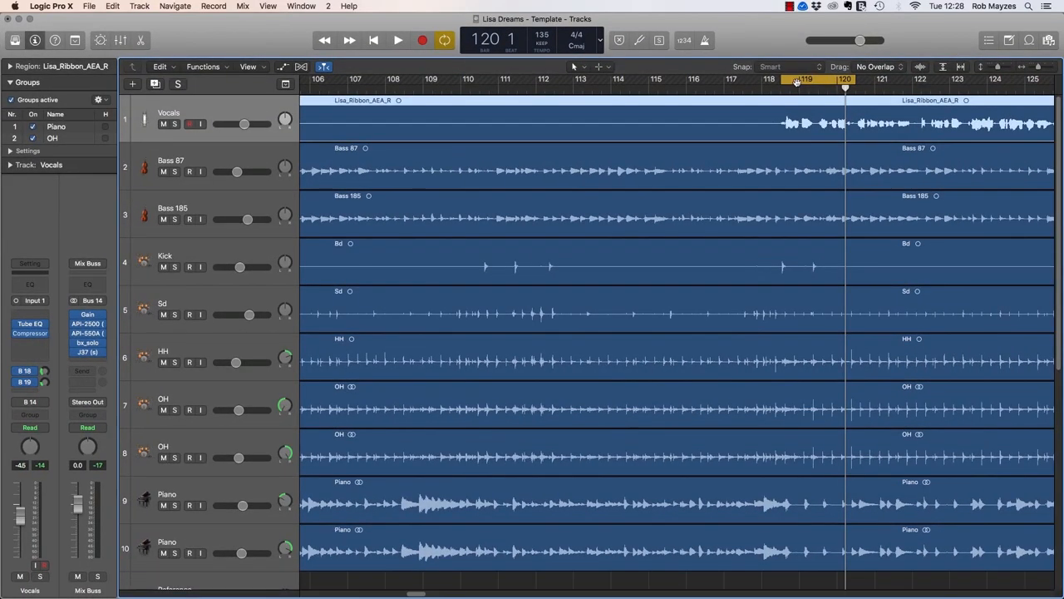
{"action": "mouse_move", "coordinate": [796, 79]}
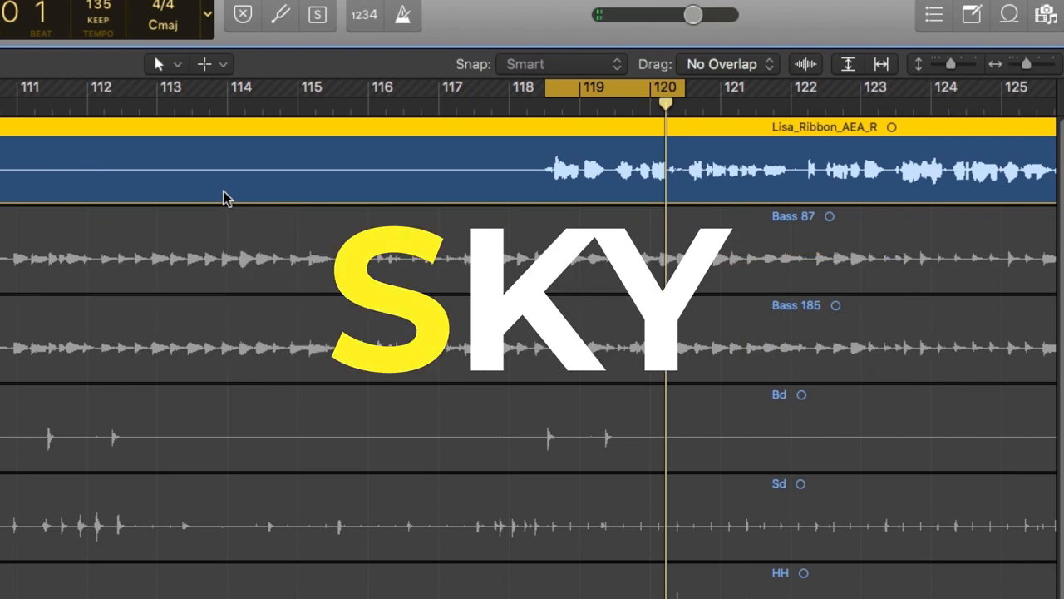
Select the Vocals region in the arrangement
{"action": "left_click", "coordinate": [402, 15]}
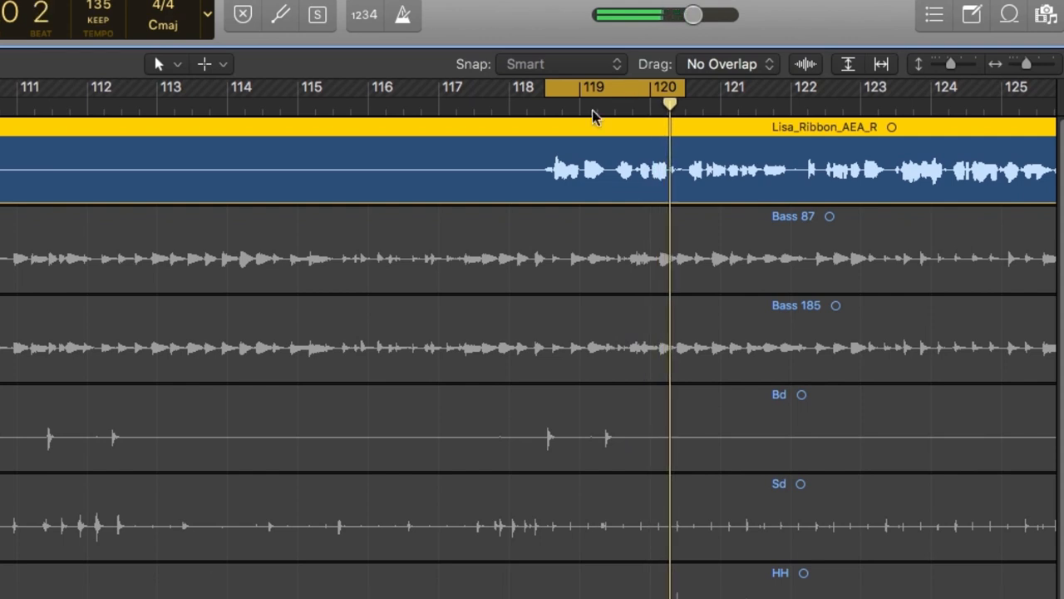
{"action": "mouse_move", "coordinate": [582, 140]}
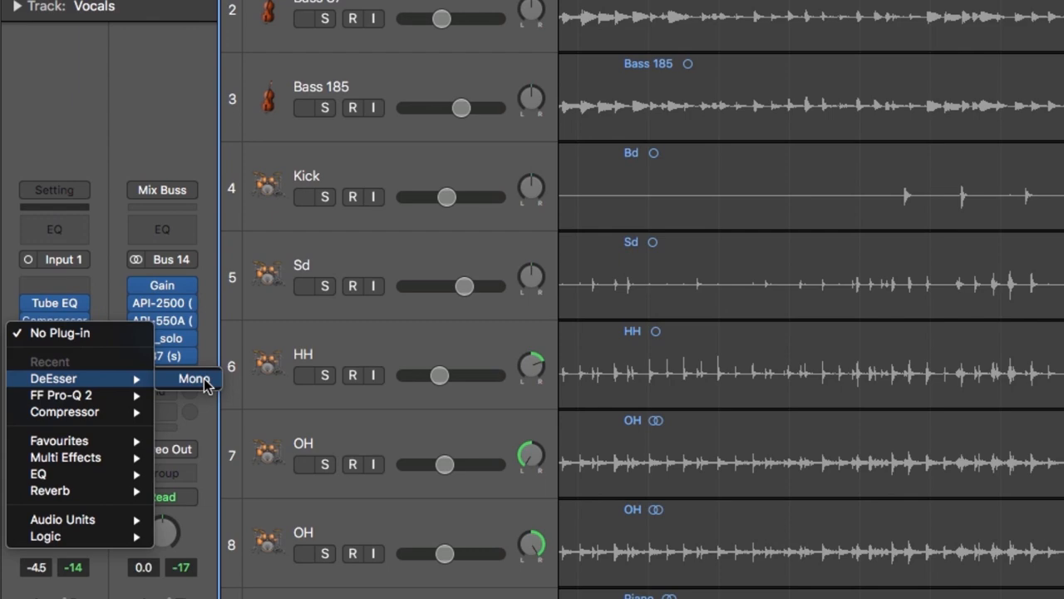
Insert a mono DeEsser on Vocals and set detector and suppressor frequencies both to 7000Hz
{"action": "left_click", "coordinate": [193, 379]}
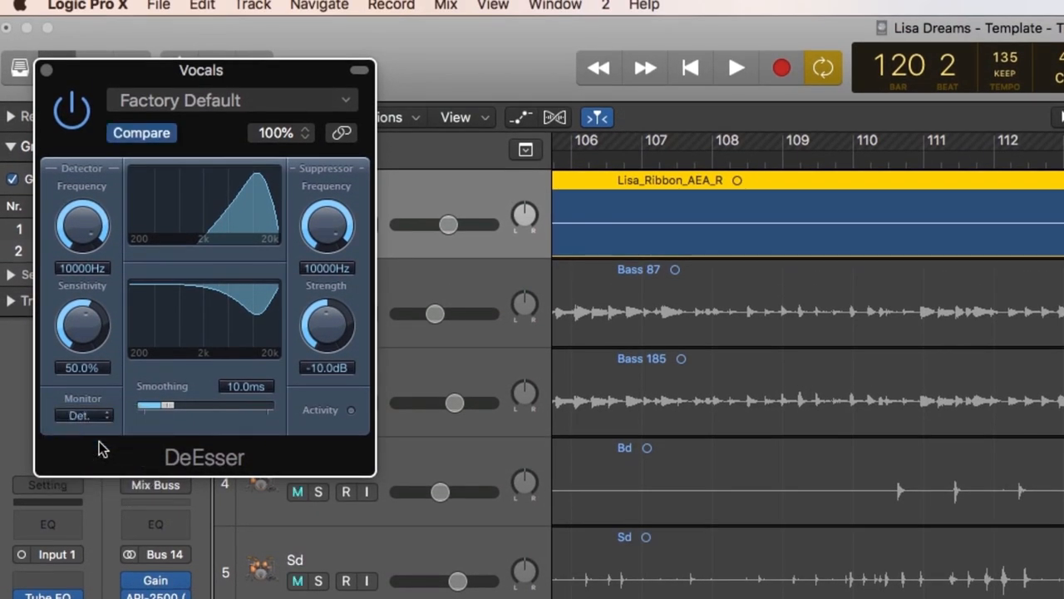
{"action": "left_click", "coordinate": [297, 492]}
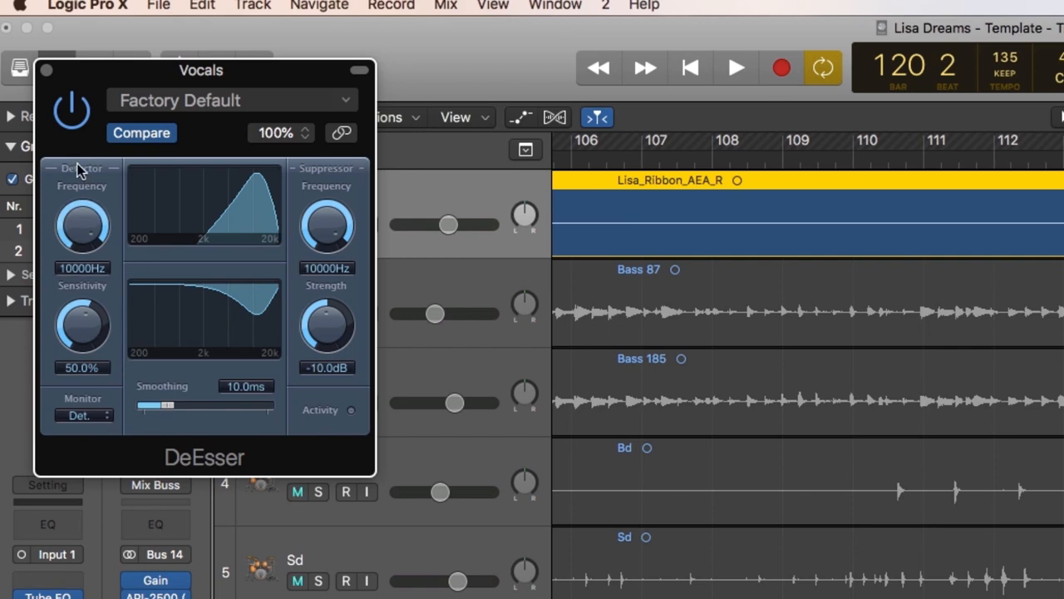
{"action": "mouse_move", "coordinate": [327, 158]}
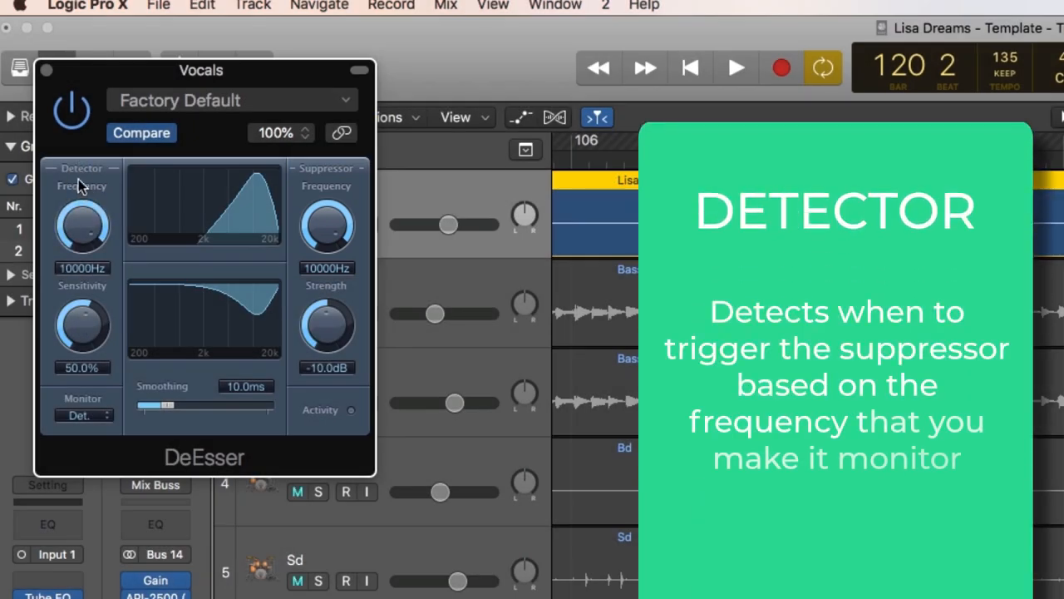
{"action": "left_click_drag", "start_coordinate": [81, 226], "coordinate": [82, 258]}
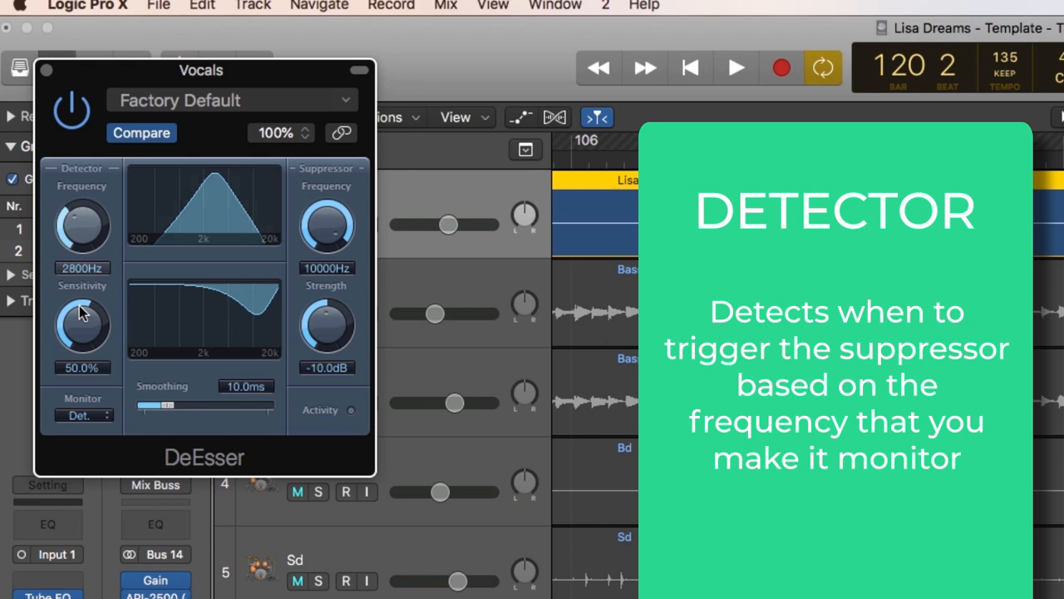
{"action": "left_click_drag", "start_coordinate": [82, 226], "coordinate": [82, 191]}
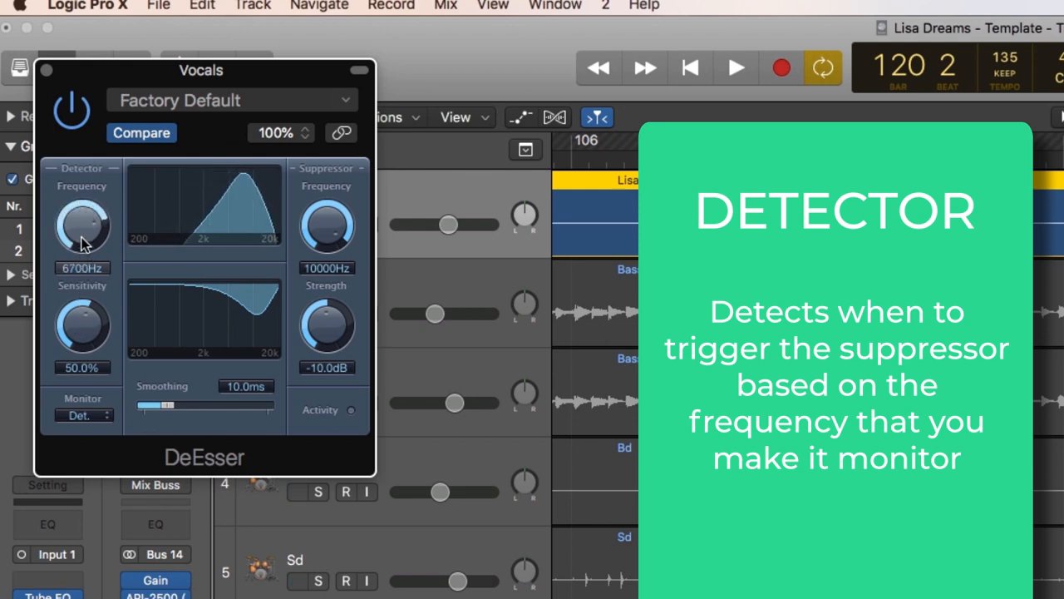
{"action": "left_click_drag", "start_coordinate": [81, 226], "coordinate": [87, 216]}
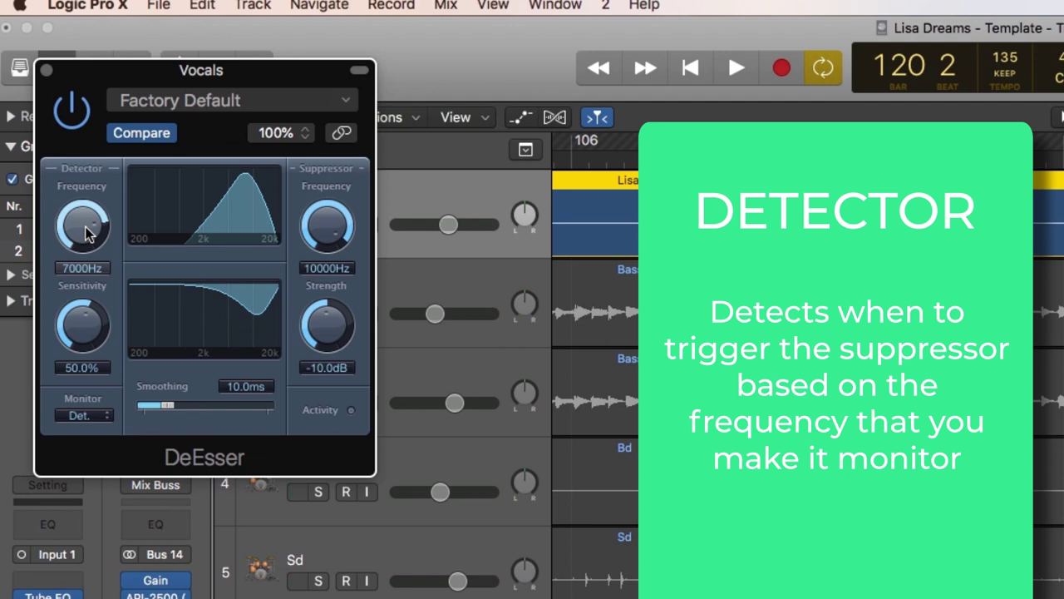
{"action": "mouse_move", "coordinate": [90, 236]}
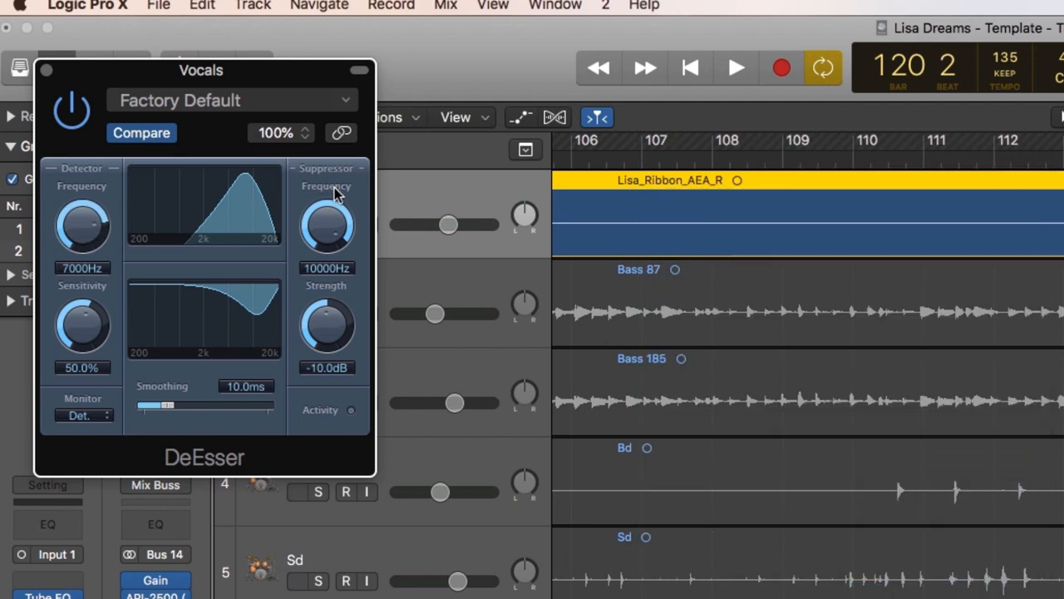
{"action": "left_click_drag", "start_coordinate": [327, 226], "coordinate": [327, 258]}
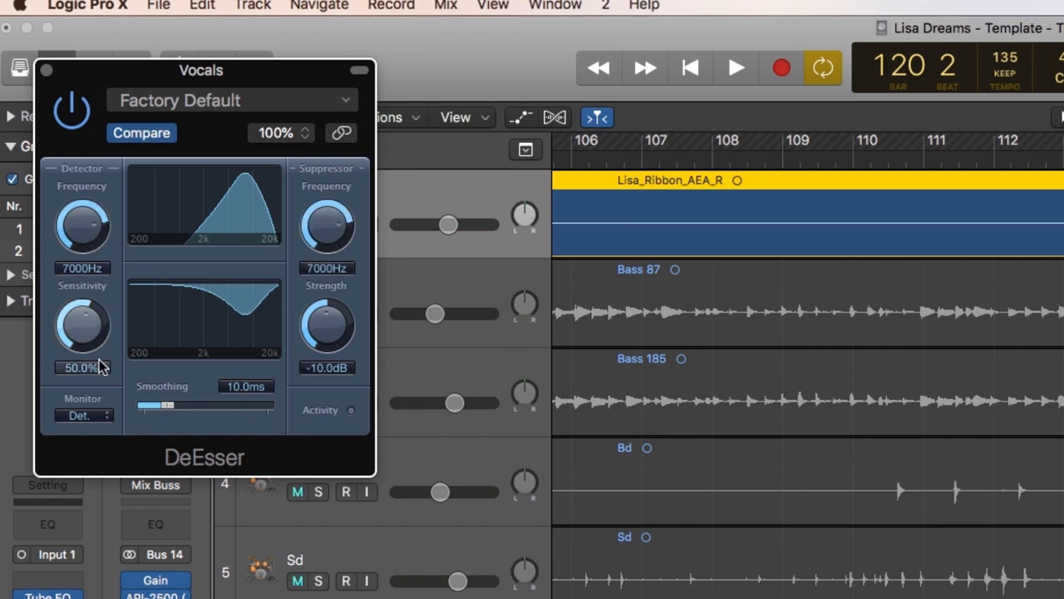
With the detected band monitored, audition the detector frequency between about 2200Hz and 8400Hz
{"action": "left_click", "coordinate": [83, 415]}
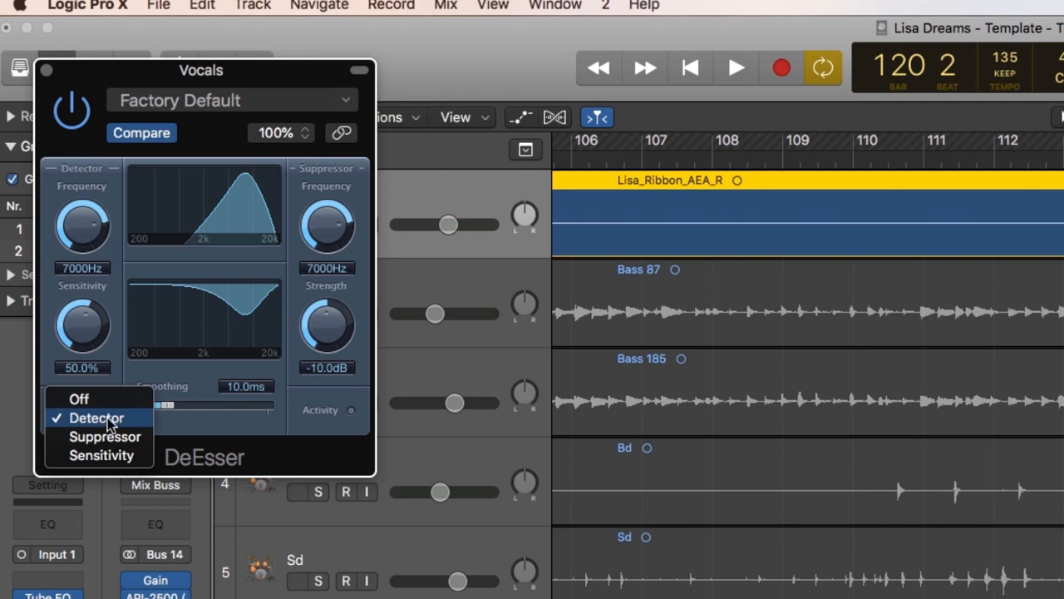
{"action": "left_click", "coordinate": [96, 417]}
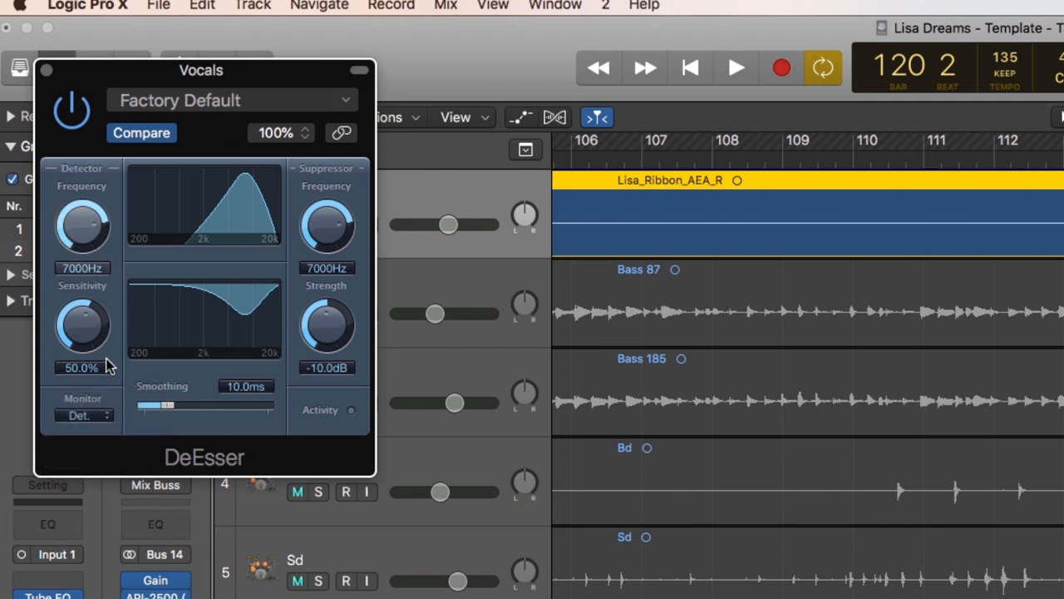
{"action": "left_click_drag", "start_coordinate": [81, 227], "coordinate": [81, 220]}
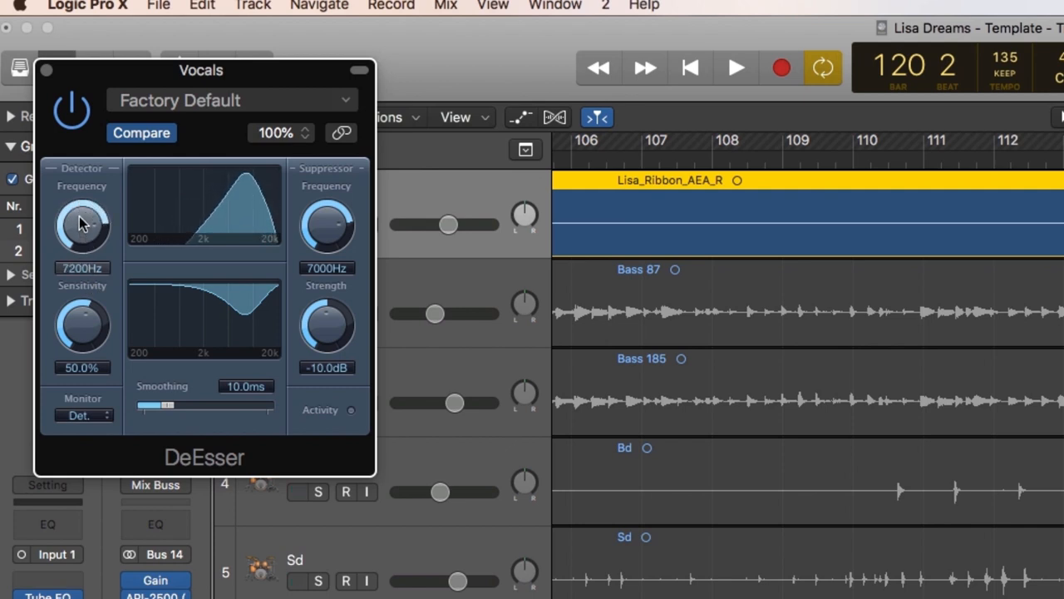
{"action": "left_click_drag", "start_coordinate": [82, 225], "coordinate": [83, 208]}
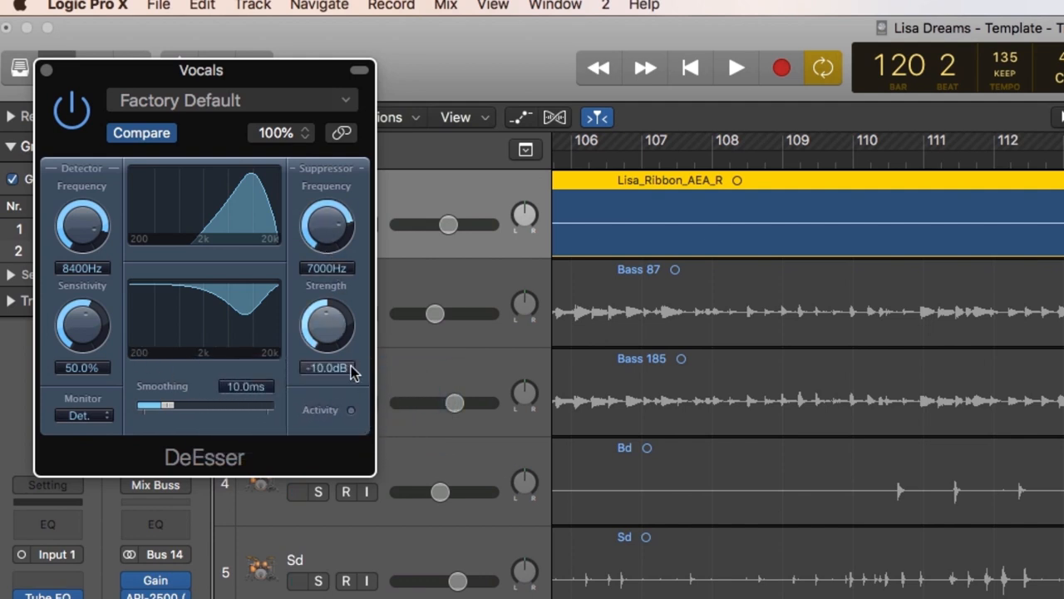
{"action": "left_click_drag", "start_coordinate": [82, 226], "coordinate": [81, 250]}
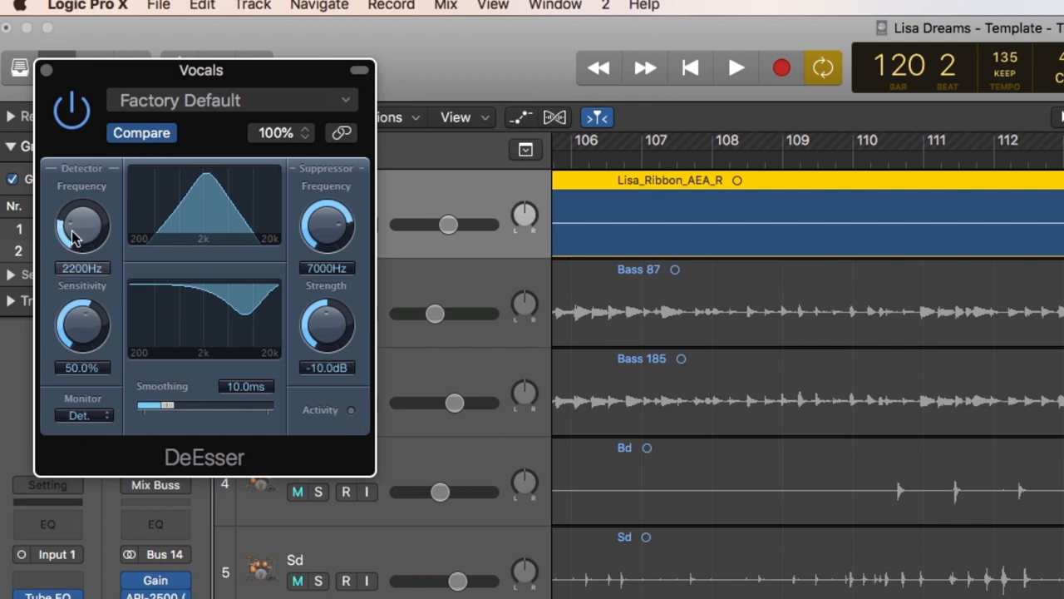
{"action": "left_click_drag", "start_coordinate": [82, 226], "coordinate": [82, 191]}
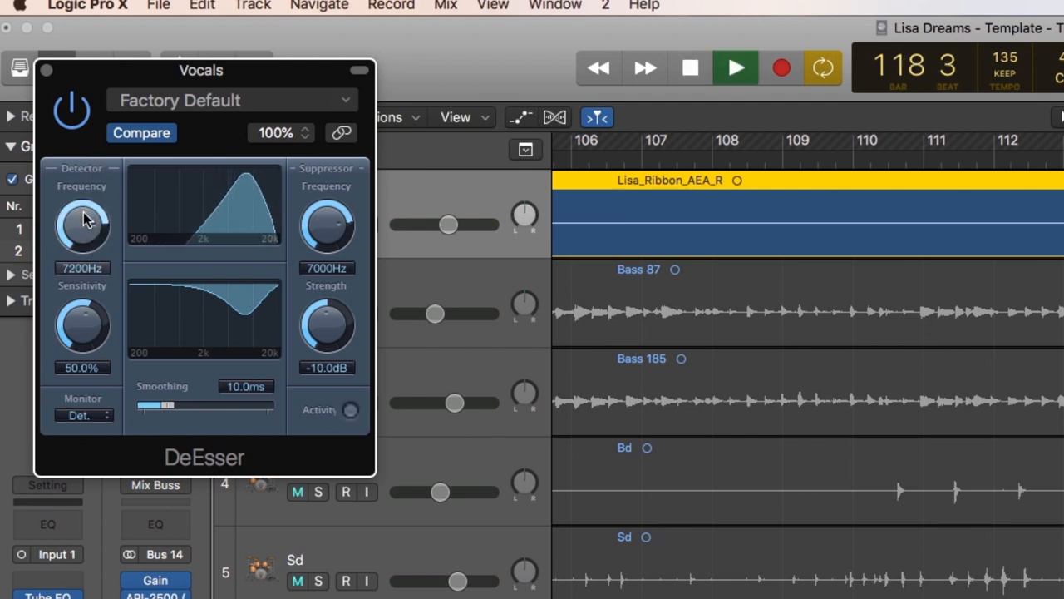
{"action": "left_click_drag", "start_coordinate": [82, 227], "coordinate": [90, 208]}
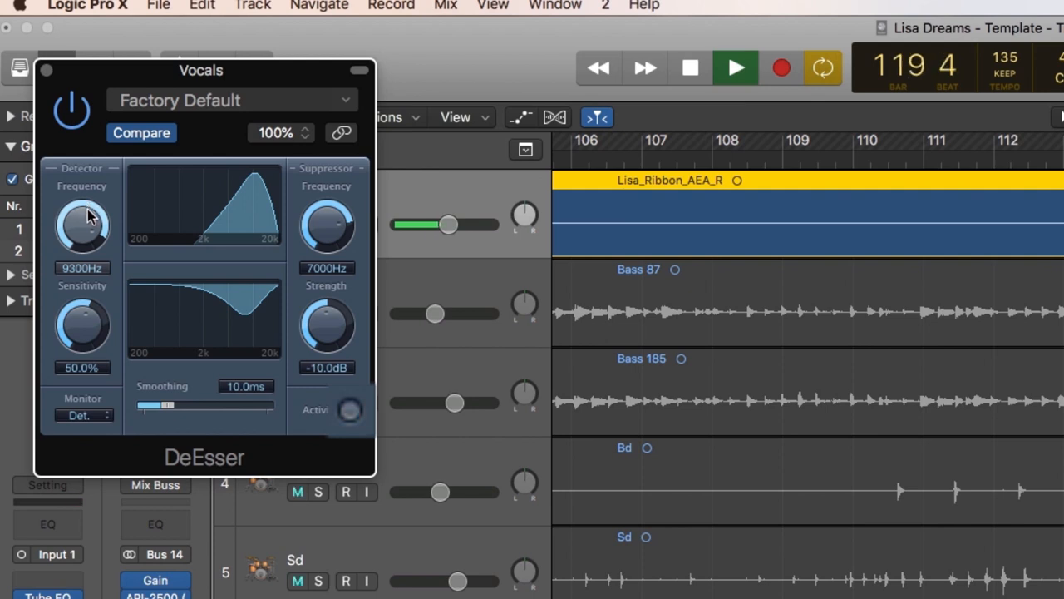
Keep sweeping the detector from 4900Hz up to 9300Hz during playback and settle it at 8000Hz
{"action": "left_click", "coordinate": [690, 68]}
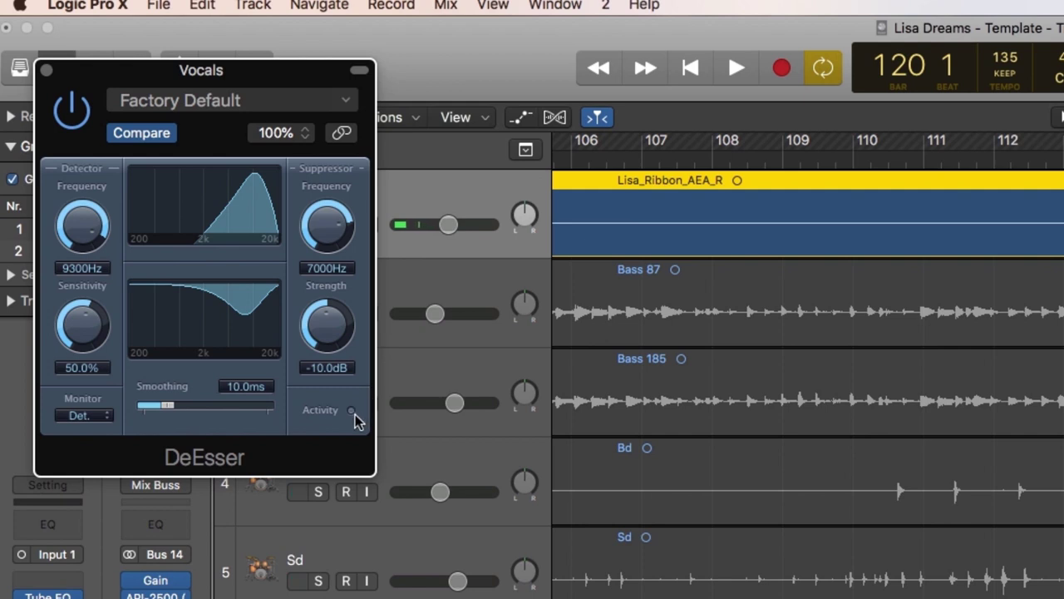
{"action": "left_click_drag", "start_coordinate": [82, 226], "coordinate": [75, 241]}
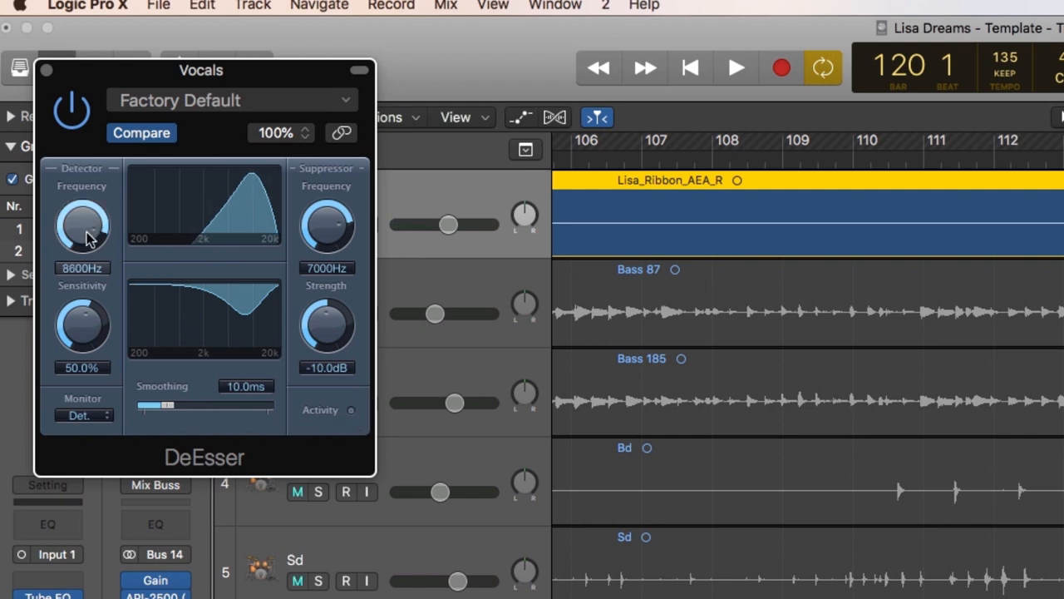
{"action": "left_click_drag", "start_coordinate": [82, 225], "coordinate": [81, 257]}
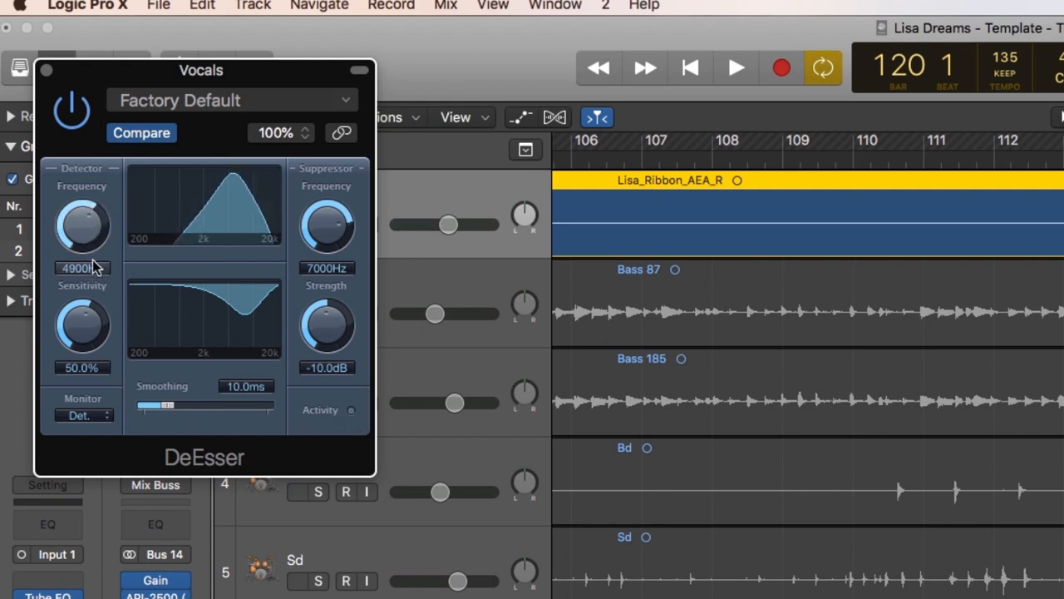
{"action": "left_click_drag", "start_coordinate": [82, 233], "coordinate": [90, 200]}
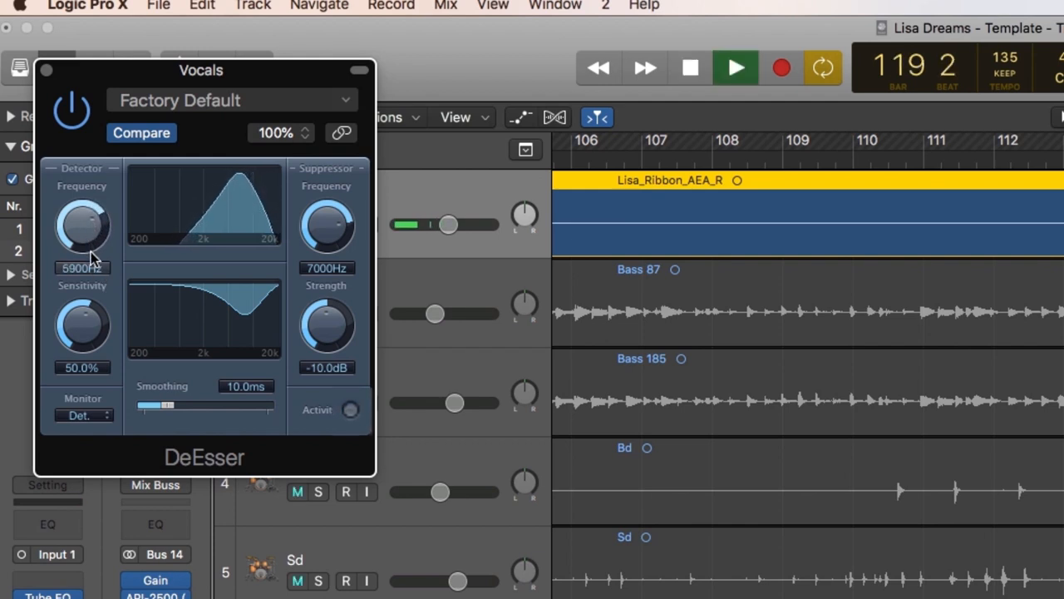
{"action": "left_click_drag", "start_coordinate": [82, 226], "coordinate": [91, 220]}
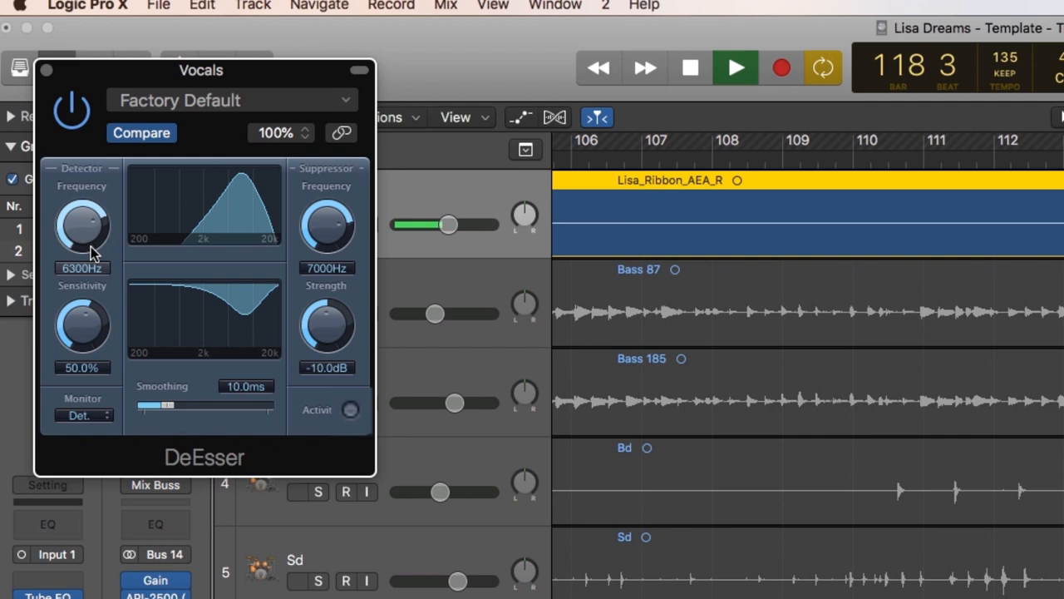
{"action": "left_click_drag", "start_coordinate": [81, 226], "coordinate": [91, 208]}
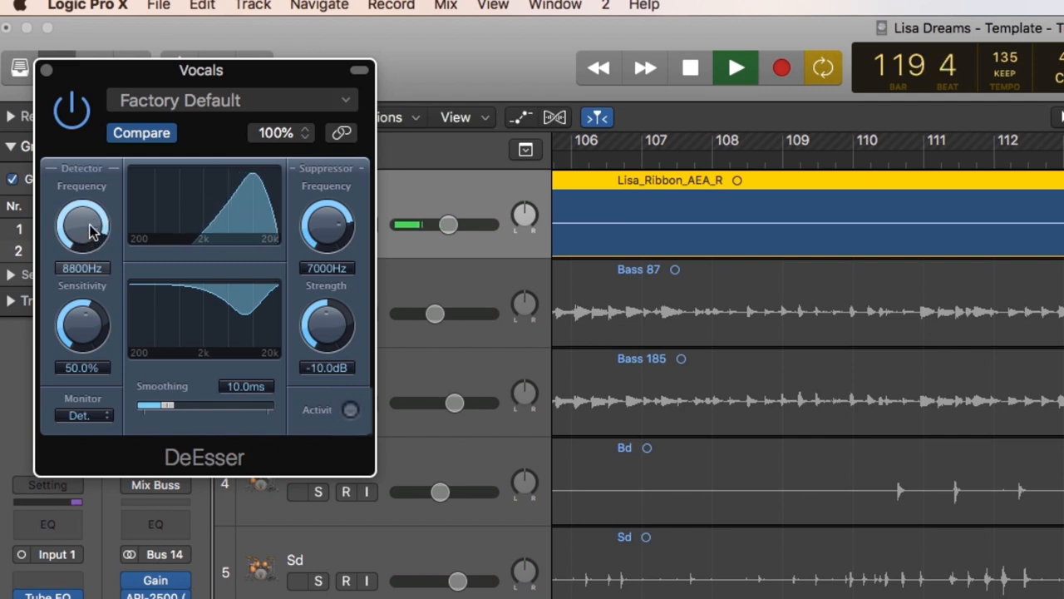
{"action": "left_click_drag", "start_coordinate": [81, 224], "coordinate": [91, 258]}
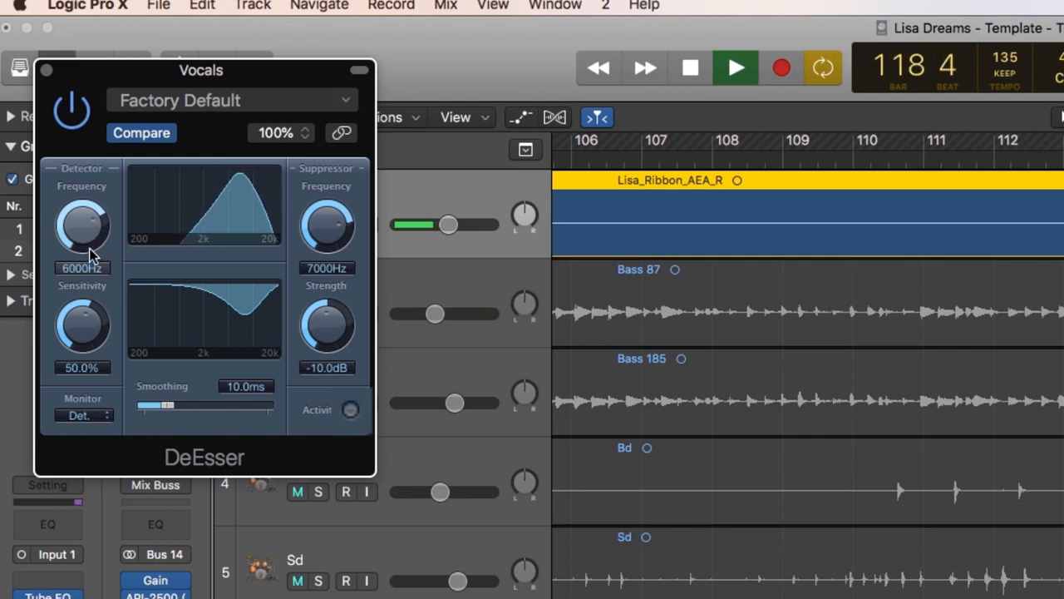
{"action": "left_click_drag", "start_coordinate": [81, 227], "coordinate": [82, 208]}
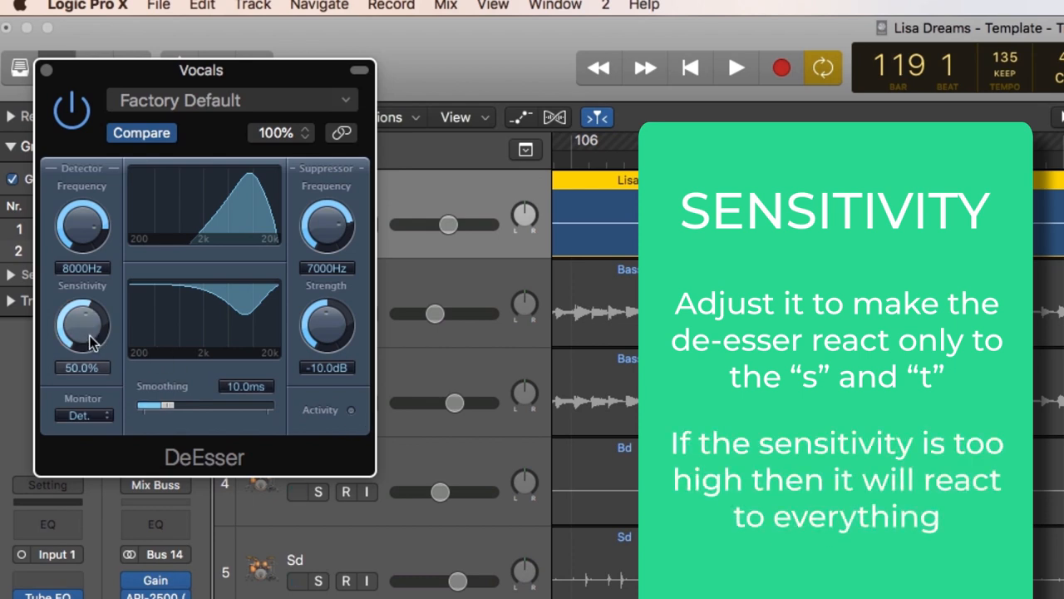
Audition the sensitivity from 35% up to 1000% while listening and leave it at 65%
{"action": "left_click_drag", "start_coordinate": [82, 324], "coordinate": [83, 299]}
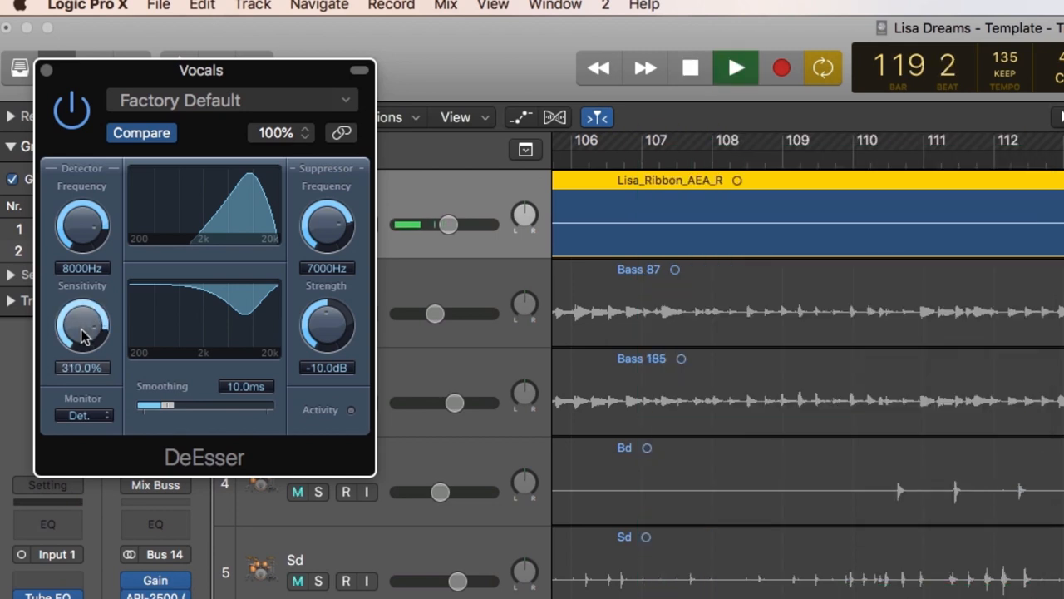
{"action": "left_click_drag", "start_coordinate": [82, 324], "coordinate": [88, 299]}
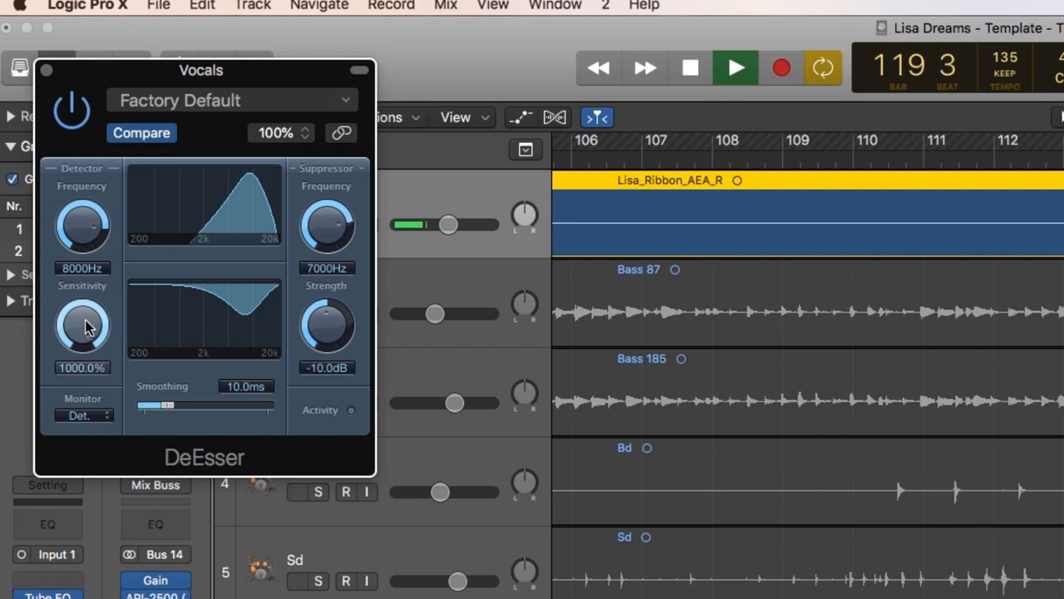
{"action": "left_click", "coordinate": [690, 67]}
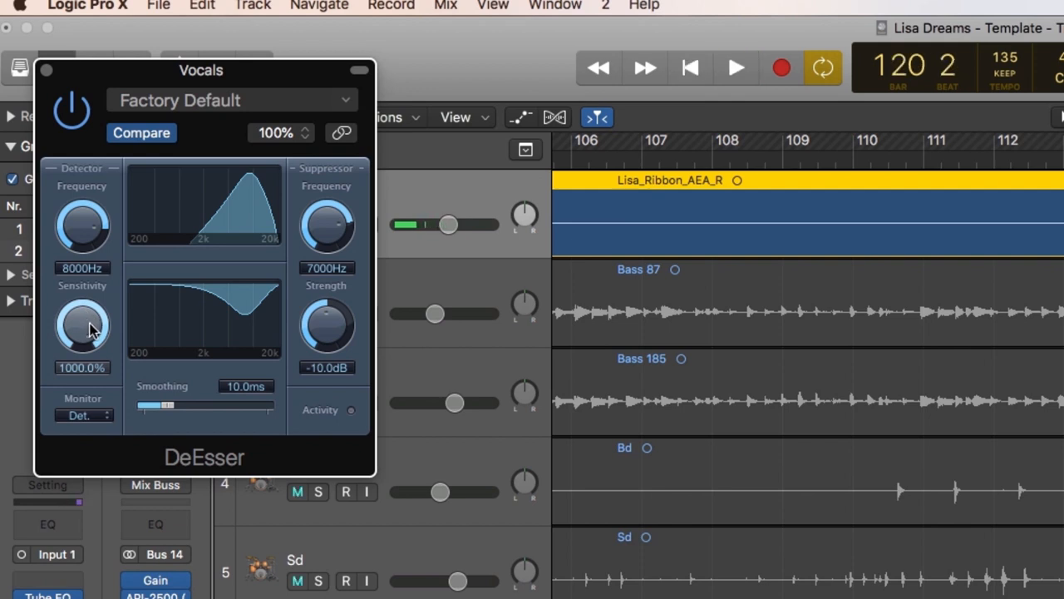
{"action": "left_click_drag", "start_coordinate": [81, 325], "coordinate": [81, 374]}
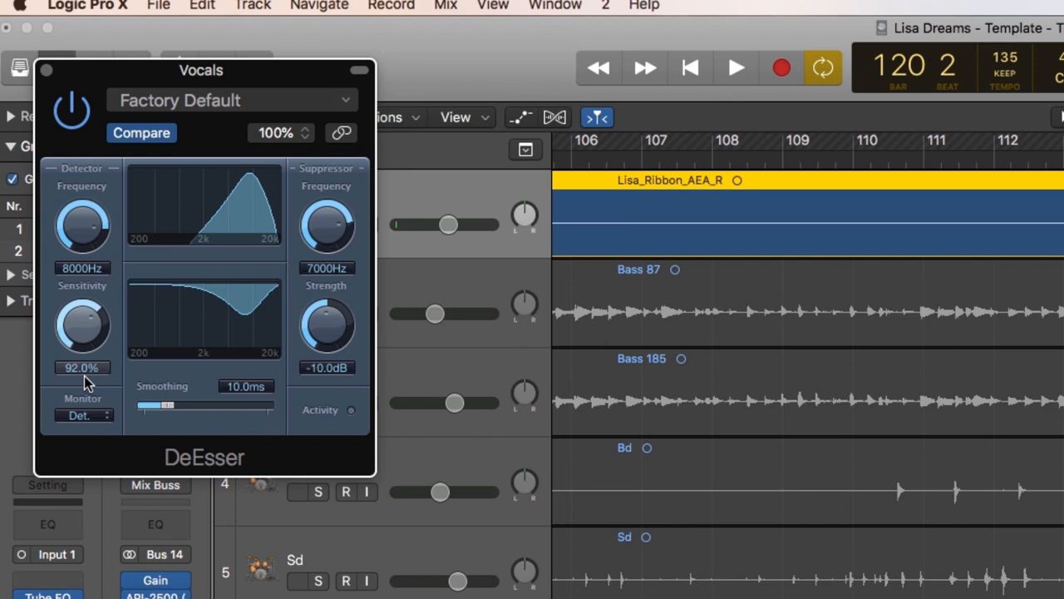
{"action": "left_click_drag", "start_coordinate": [82, 324], "coordinate": [82, 358]}
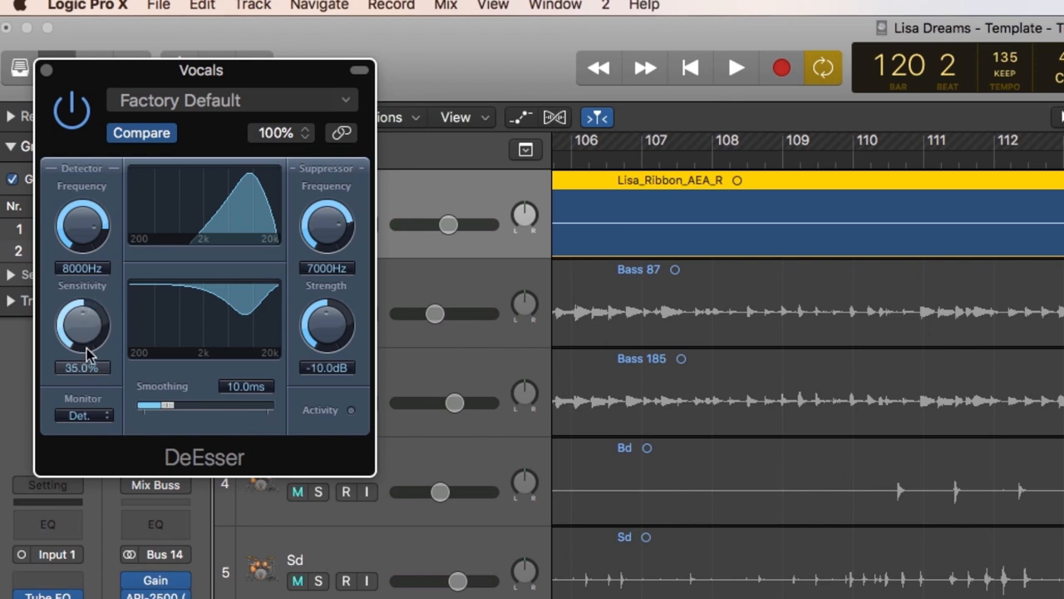
{"action": "left_click_drag", "start_coordinate": [82, 324], "coordinate": [92, 349]}
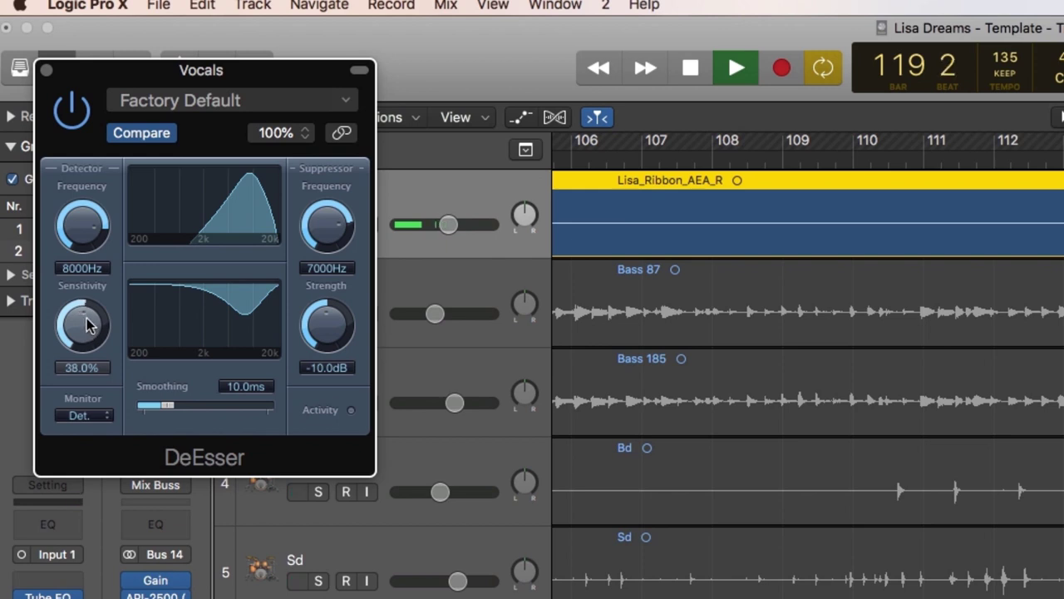
{"action": "left_click_drag", "start_coordinate": [82, 324], "coordinate": [82, 312]}
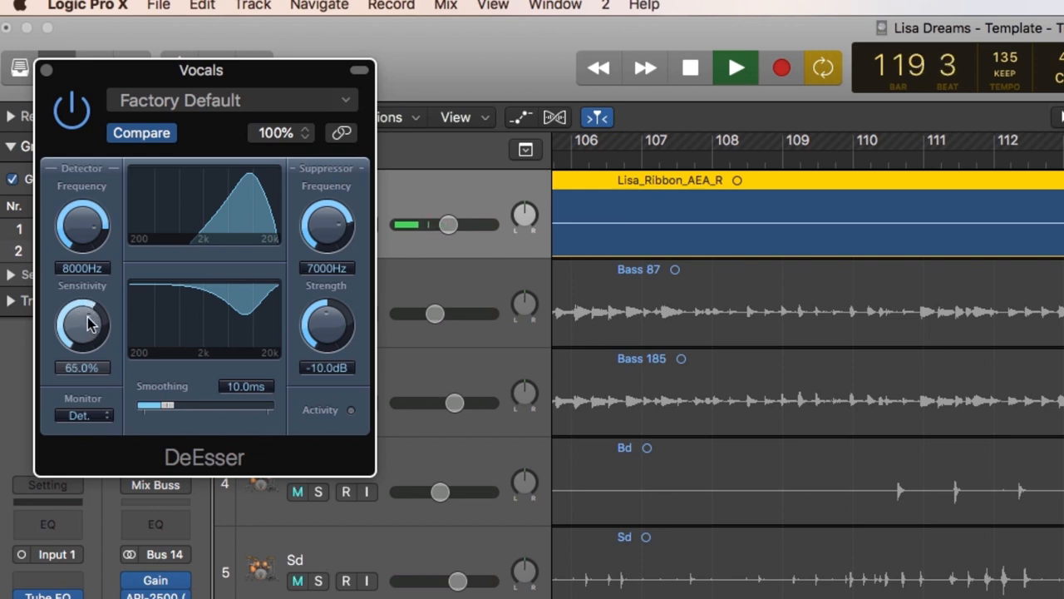
{"action": "left_click", "coordinate": [690, 68]}
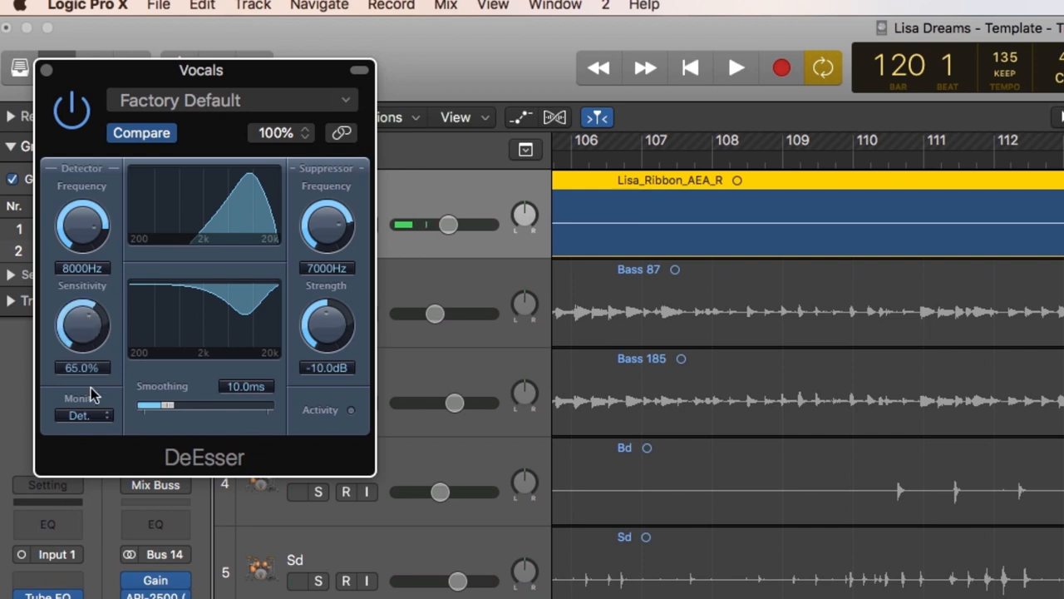
Switch monitoring off, match the suppressor at 8000Hz, and audition strength down to about -15dB
{"action": "left_click", "coordinate": [83, 415]}
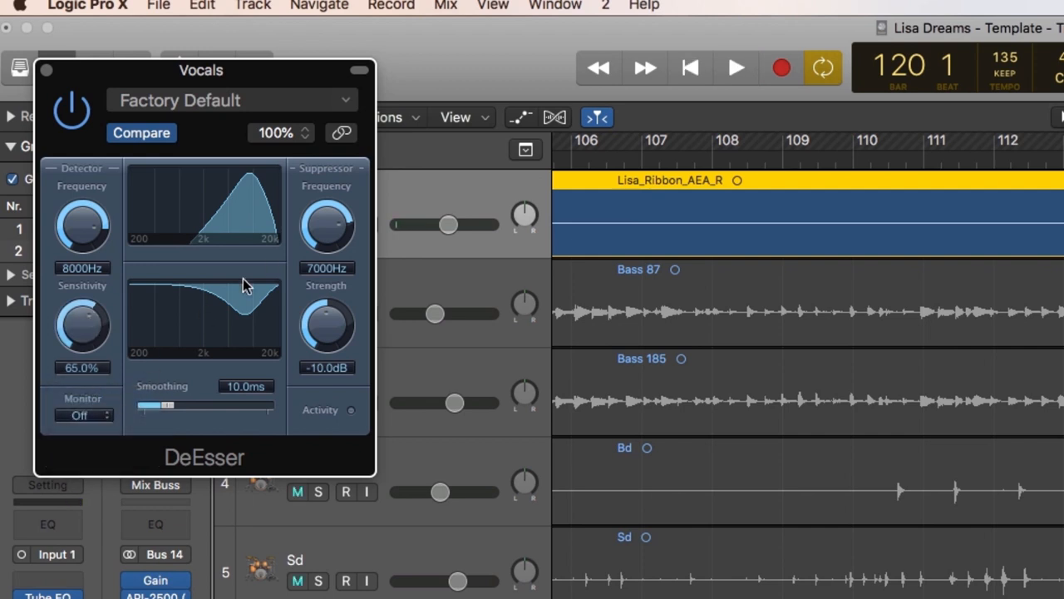
{"action": "left_click_drag", "start_coordinate": [327, 229], "coordinate": [329, 225]}
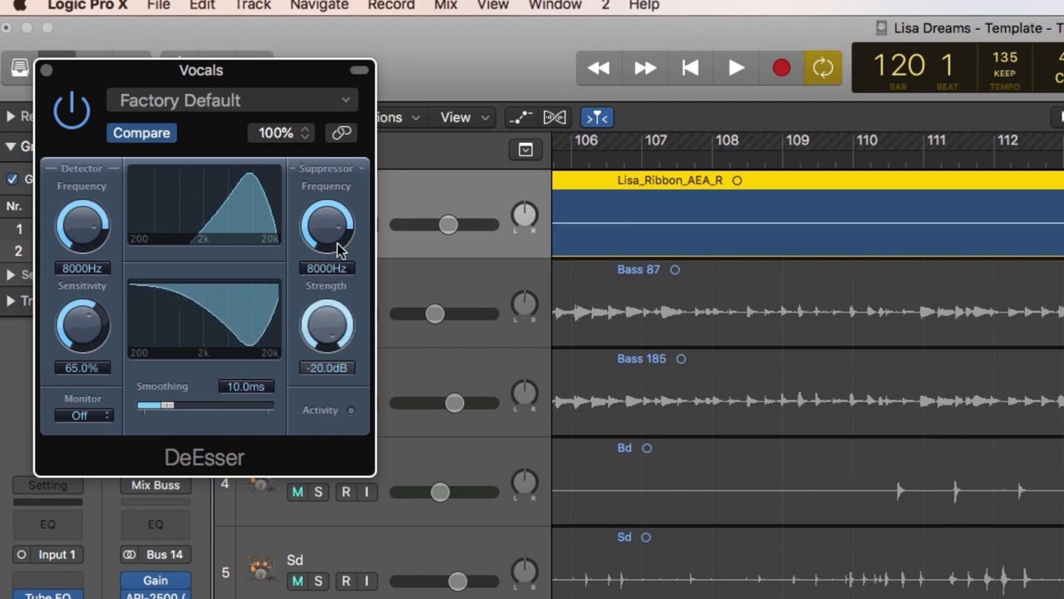
{"action": "left_click_drag", "start_coordinate": [326, 325], "coordinate": [336, 299]}
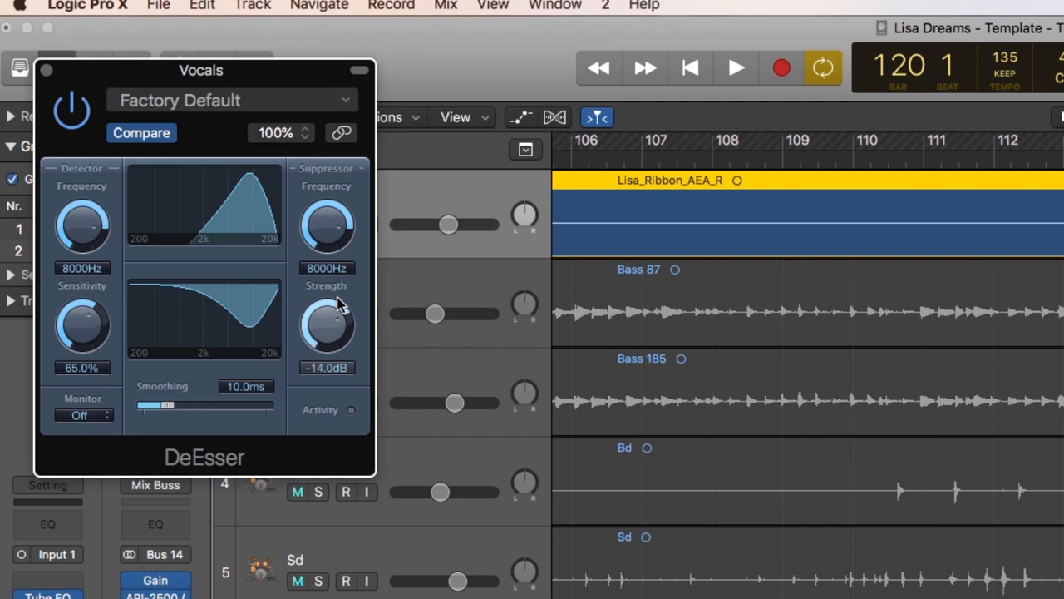
{"action": "left_click_drag", "start_coordinate": [326, 333], "coordinate": [337, 312]}
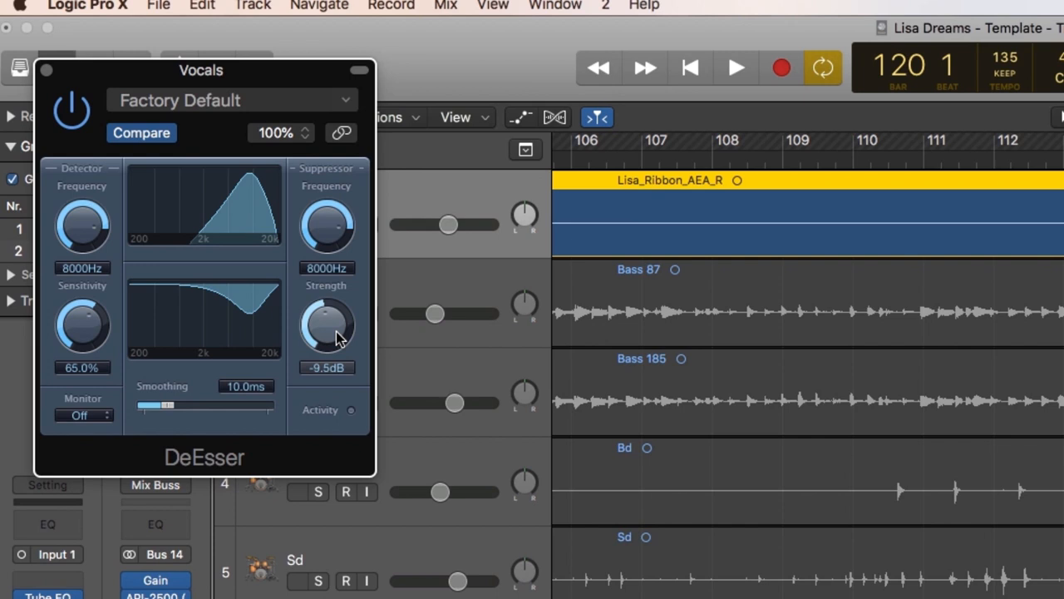
{"action": "left_click_drag", "start_coordinate": [327, 324], "coordinate": [329, 316]}
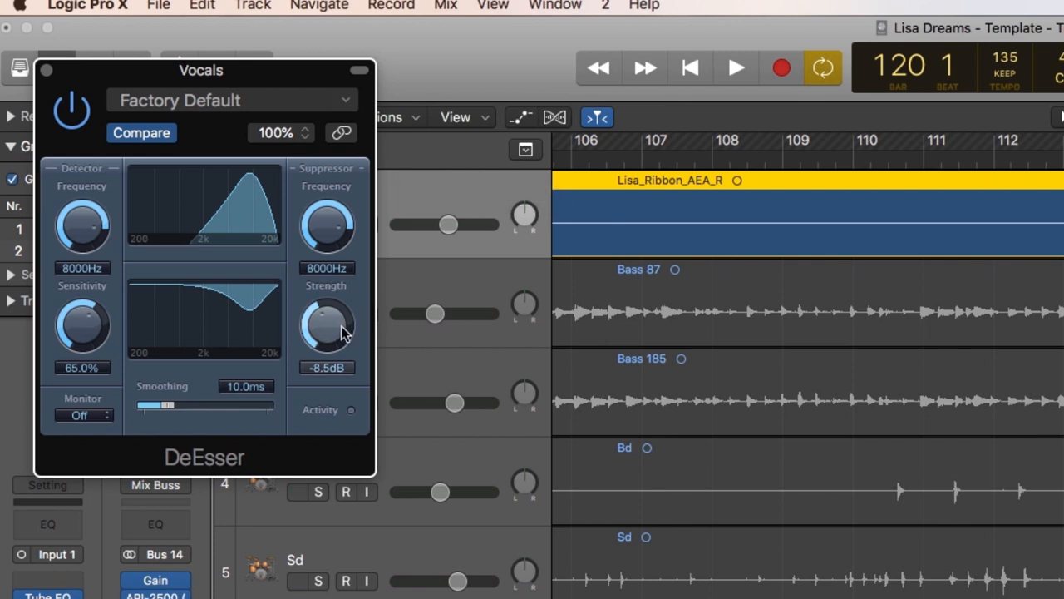
{"action": "left_click_drag", "start_coordinate": [326, 324], "coordinate": [326, 349]}
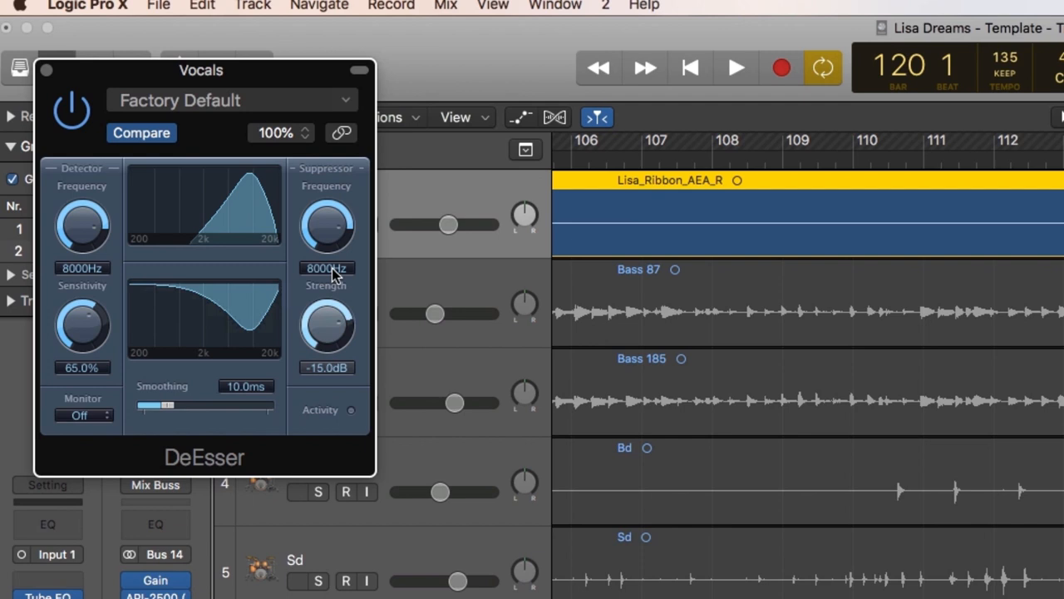
Audition the strength between -1.5dB and -9.5dB during playback, settle at -9.5dB, and stop playback
{"action": "left_click_drag", "start_coordinate": [327, 328], "coordinate": [327, 308]}
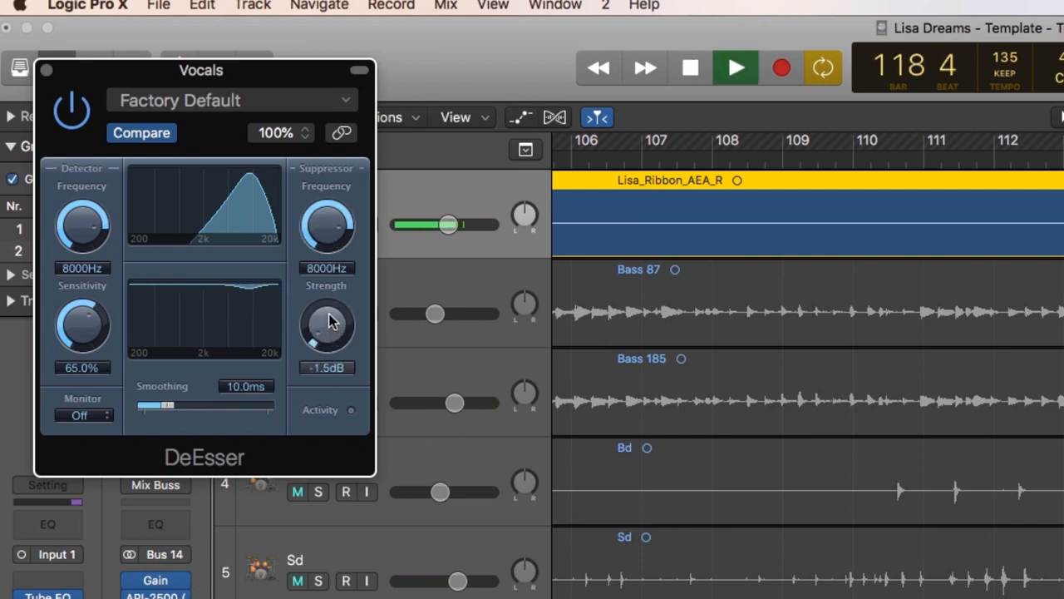
{"action": "left_click_drag", "start_coordinate": [326, 325], "coordinate": [326, 349]}
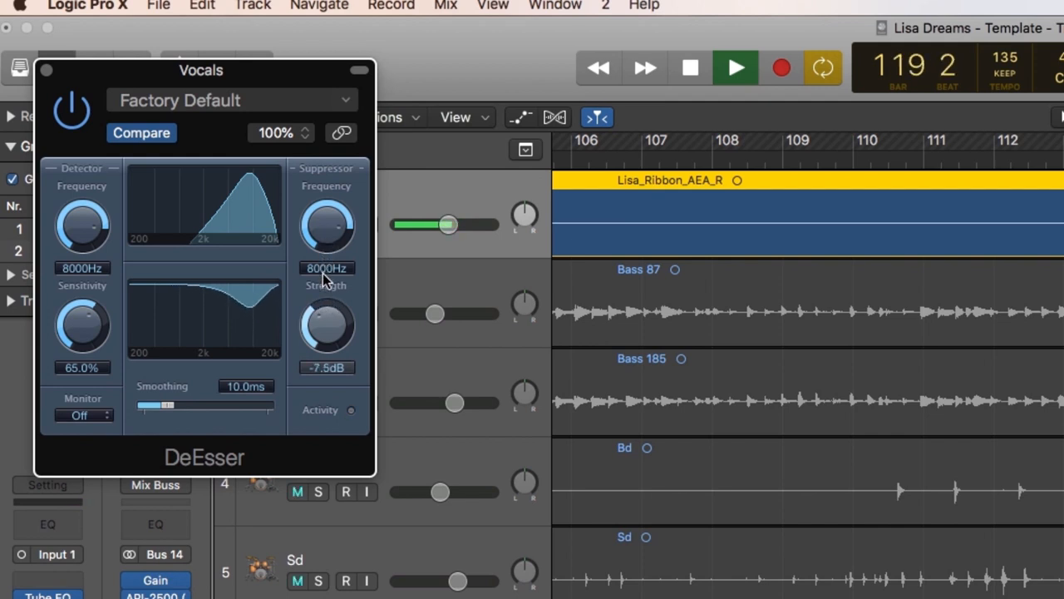
{"action": "left_click_drag", "start_coordinate": [327, 324], "coordinate": [328, 312]}
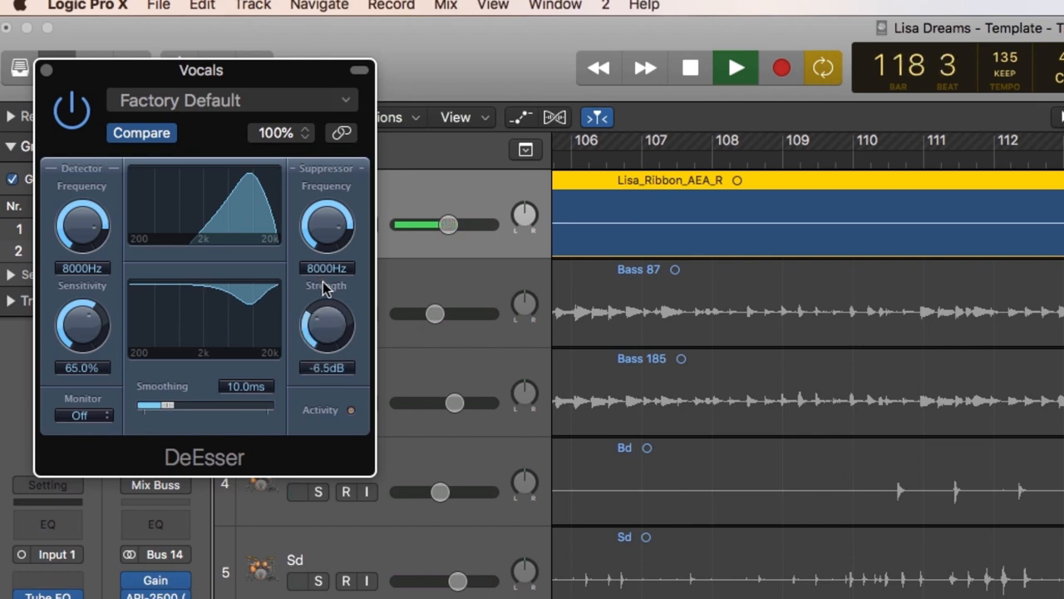
{"action": "left_click_drag", "start_coordinate": [326, 324], "coordinate": [326, 332]}
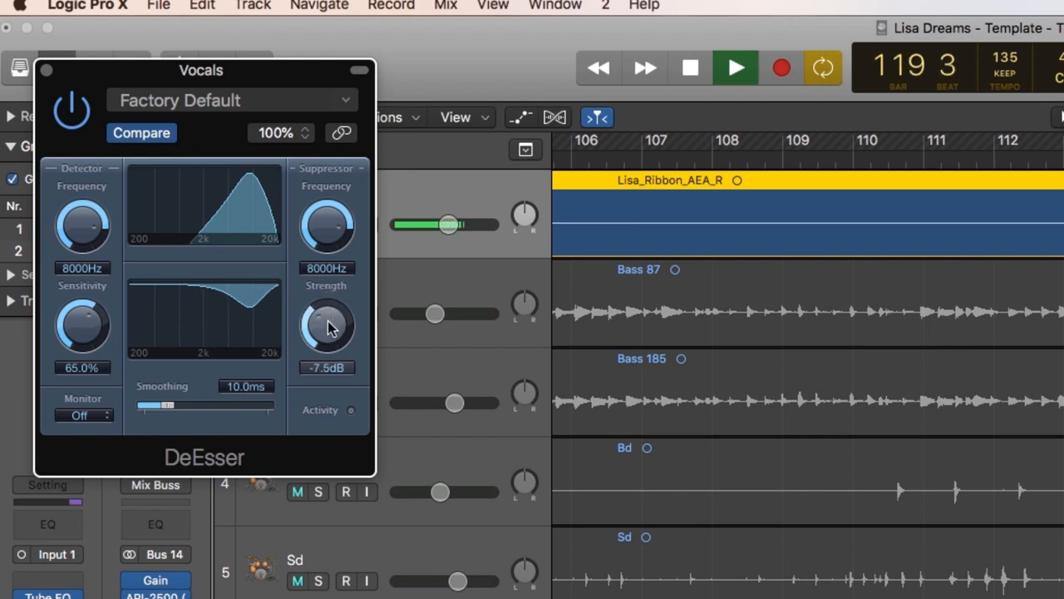
{"action": "left_click_drag", "start_coordinate": [327, 323], "coordinate": [326, 332]}
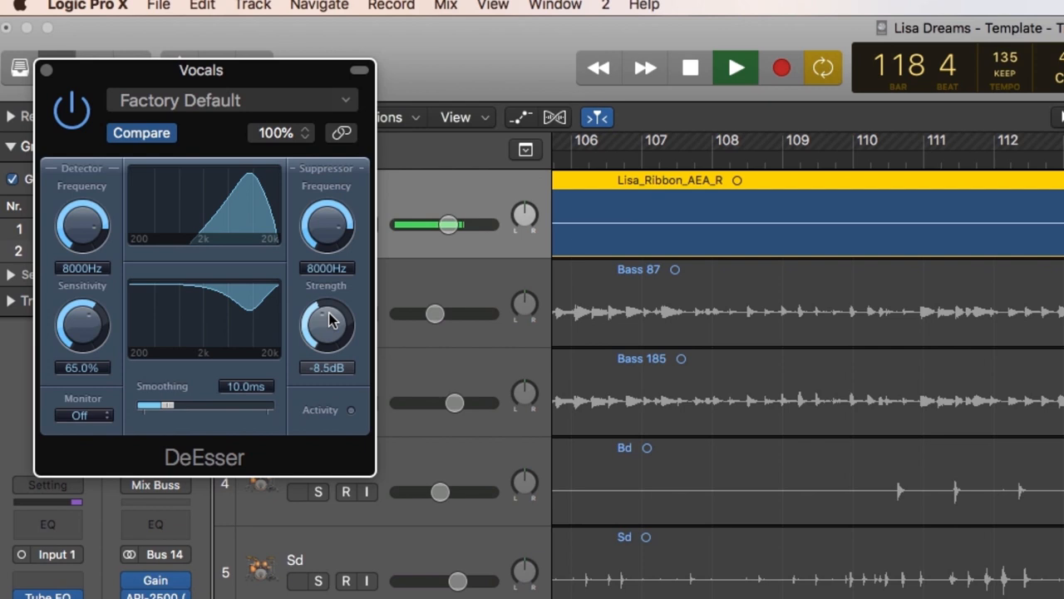
{"action": "left_click_drag", "start_coordinate": [327, 325], "coordinate": [327, 333]}
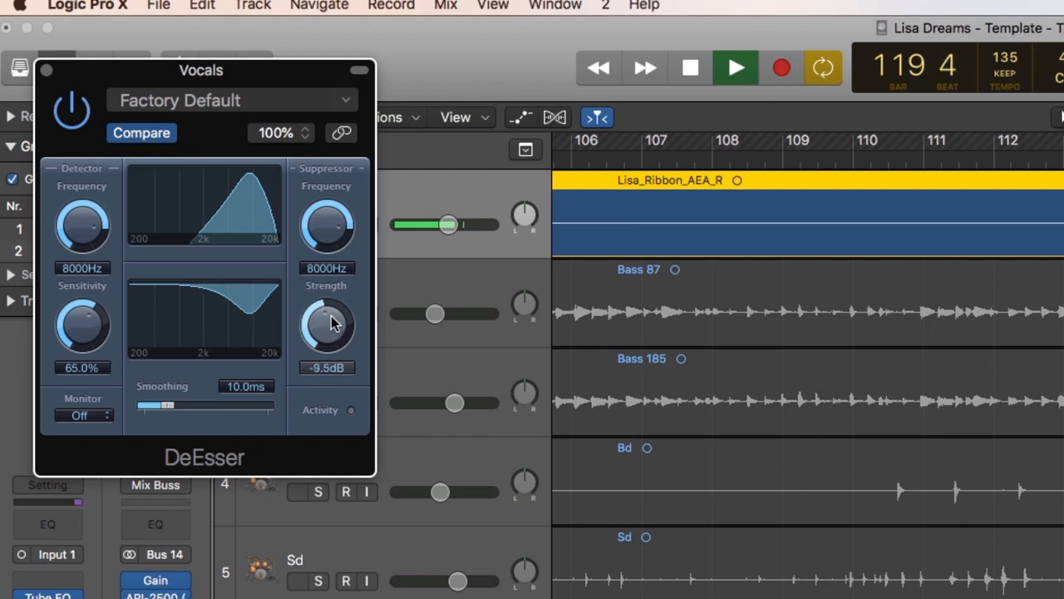
{"action": "left_click", "coordinate": [690, 67]}
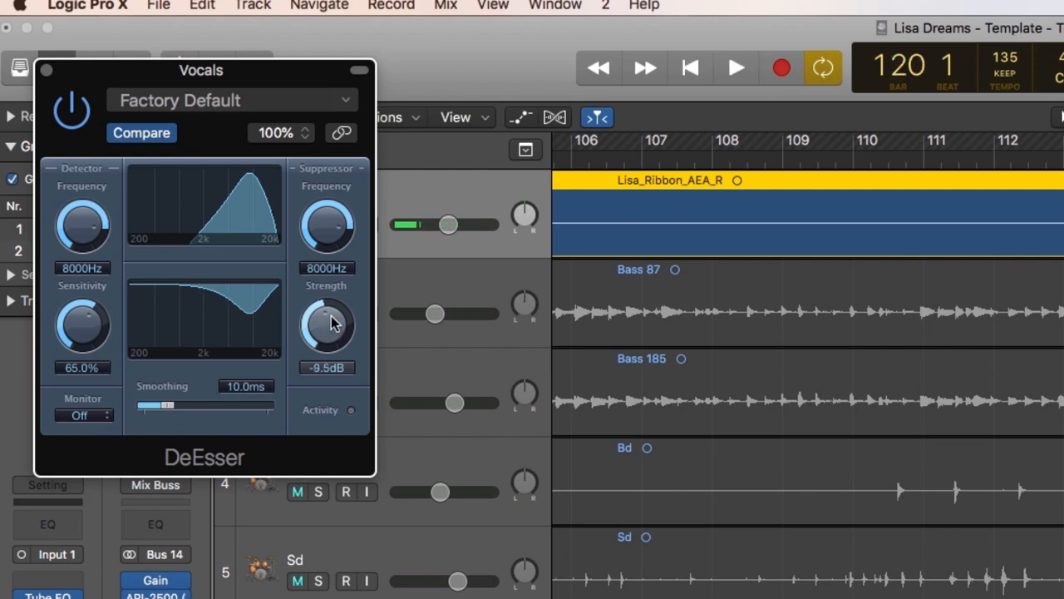
{"action": "left_click", "coordinate": [296, 491]}
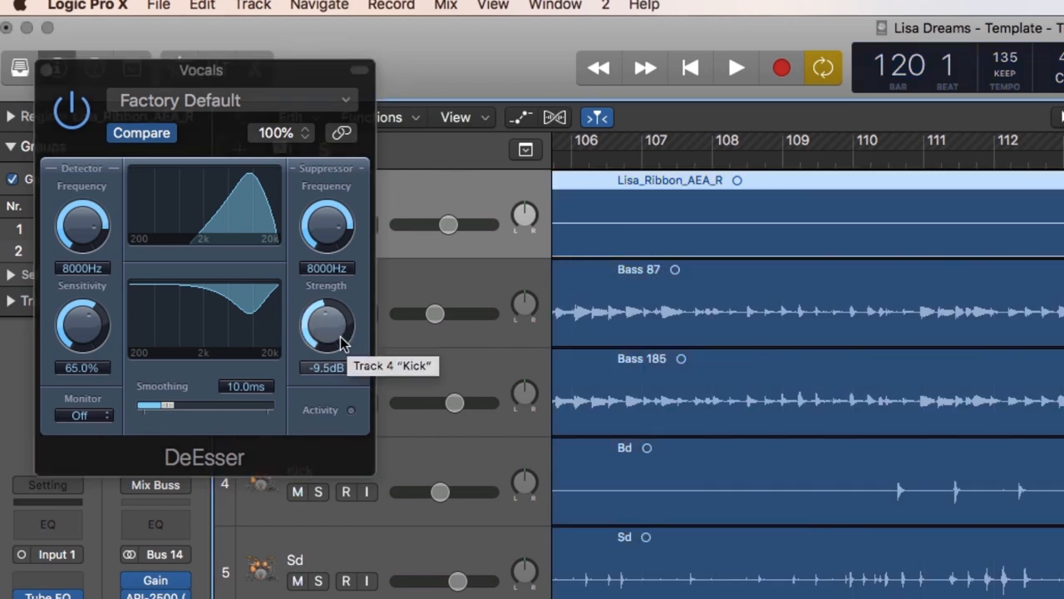
Play the vocal, sweep strength between about -10.5 and -6dB, settle at -7.0dB, and stop
{"action": "left_click", "coordinate": [735, 68]}
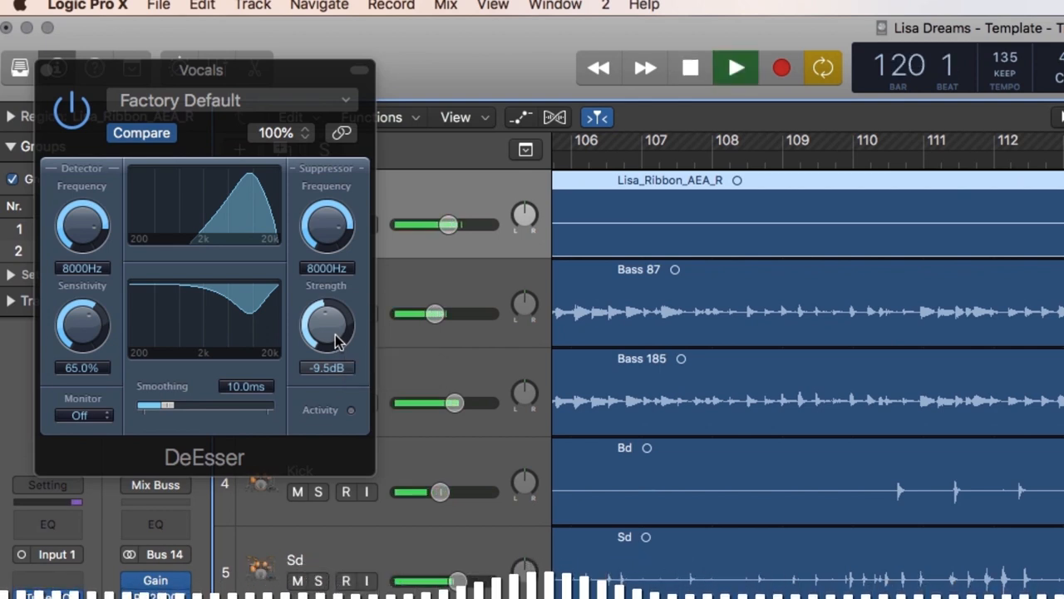
{"action": "left_click_drag", "start_coordinate": [327, 324], "coordinate": [331, 333]}
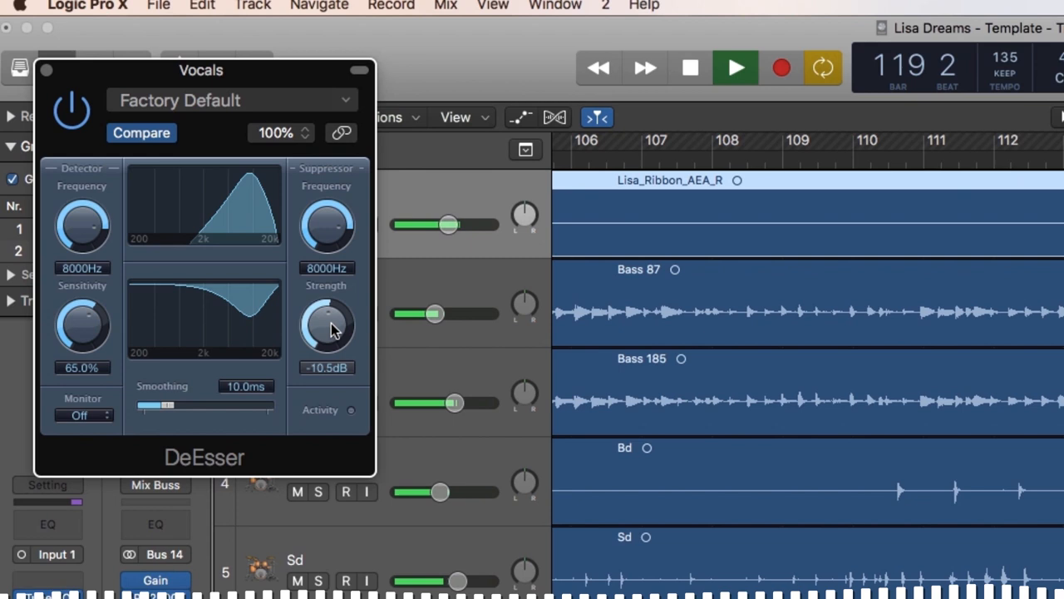
{"action": "left_click_drag", "start_coordinate": [327, 324], "coordinate": [333, 357]}
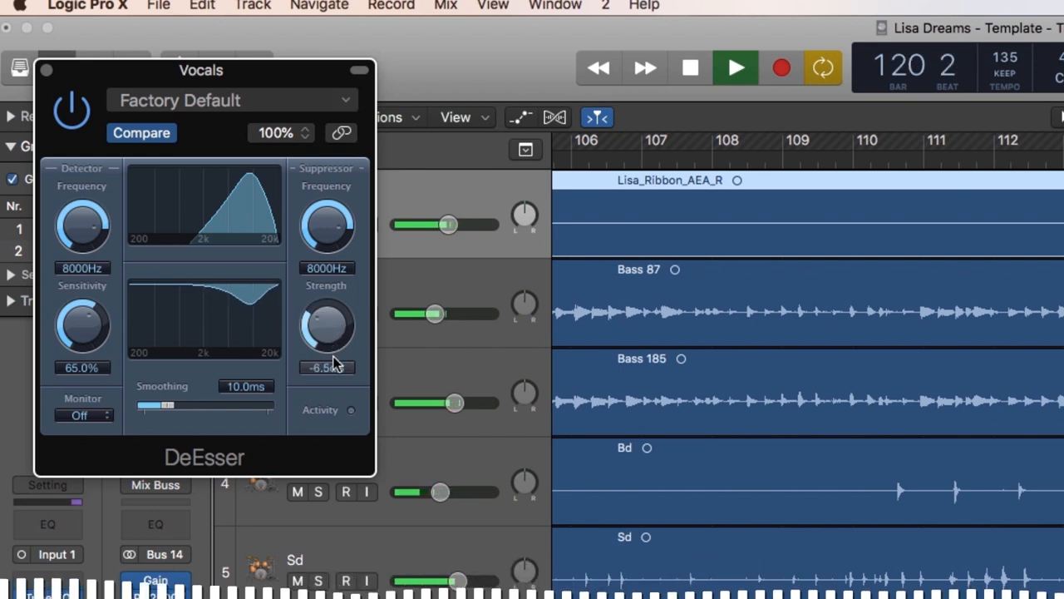
{"action": "left_click_drag", "start_coordinate": [326, 332], "coordinate": [333, 325]}
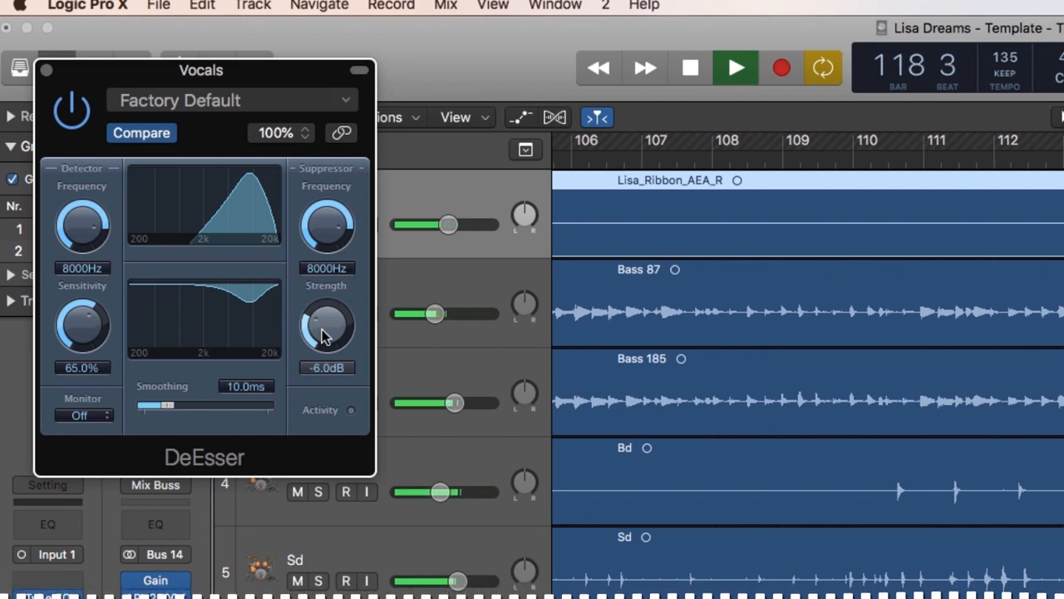
{"action": "left_click_drag", "start_coordinate": [327, 324], "coordinate": [323, 333]}
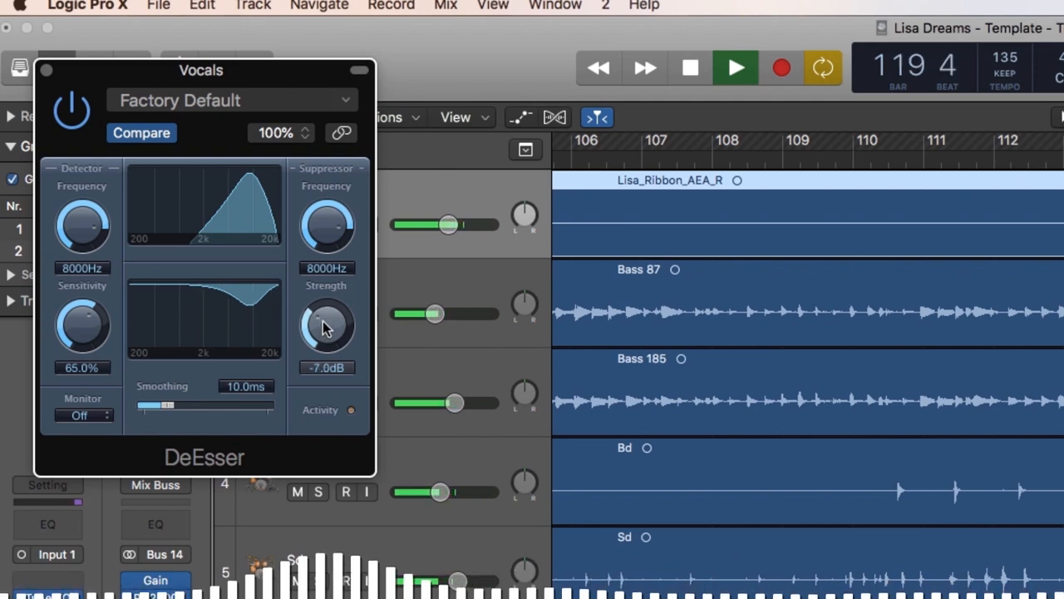
{"action": "left_click_drag", "start_coordinate": [326, 324], "coordinate": [325, 329]}
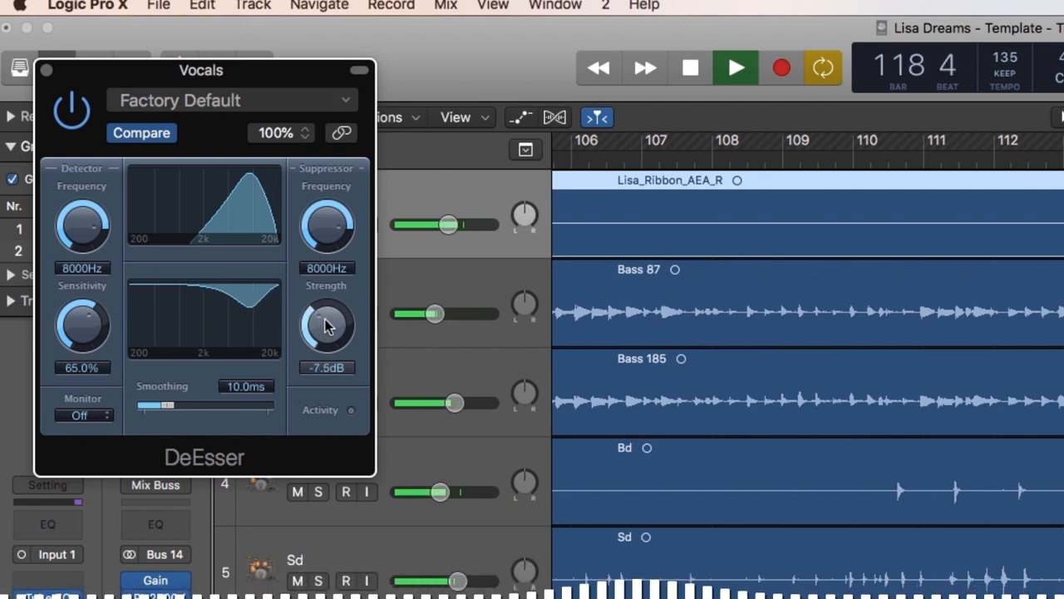
{"action": "left_click", "coordinate": [735, 68]}
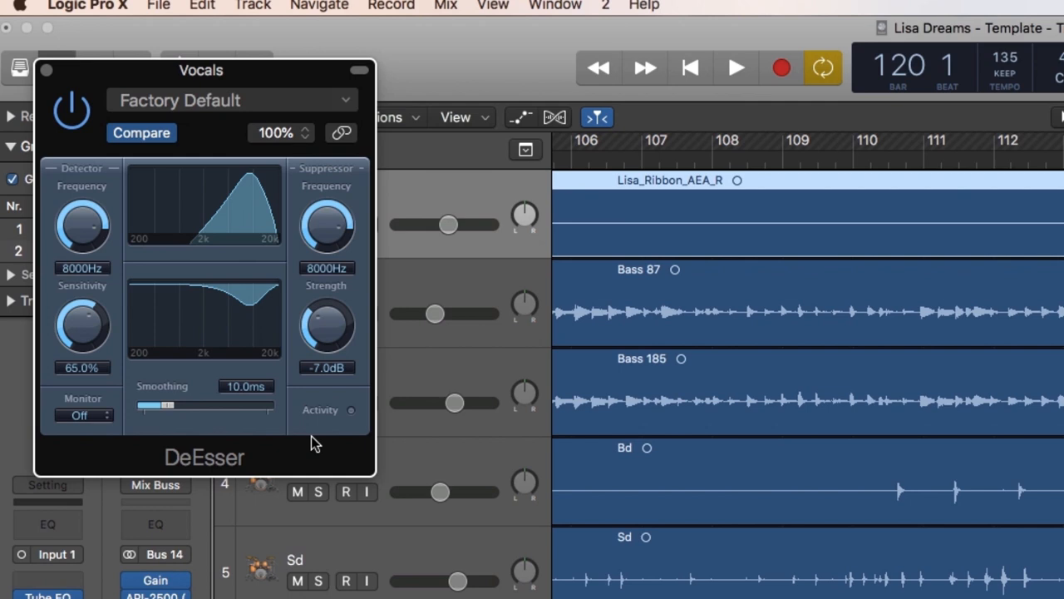
{"action": "mouse_move", "coordinate": [308, 442]}
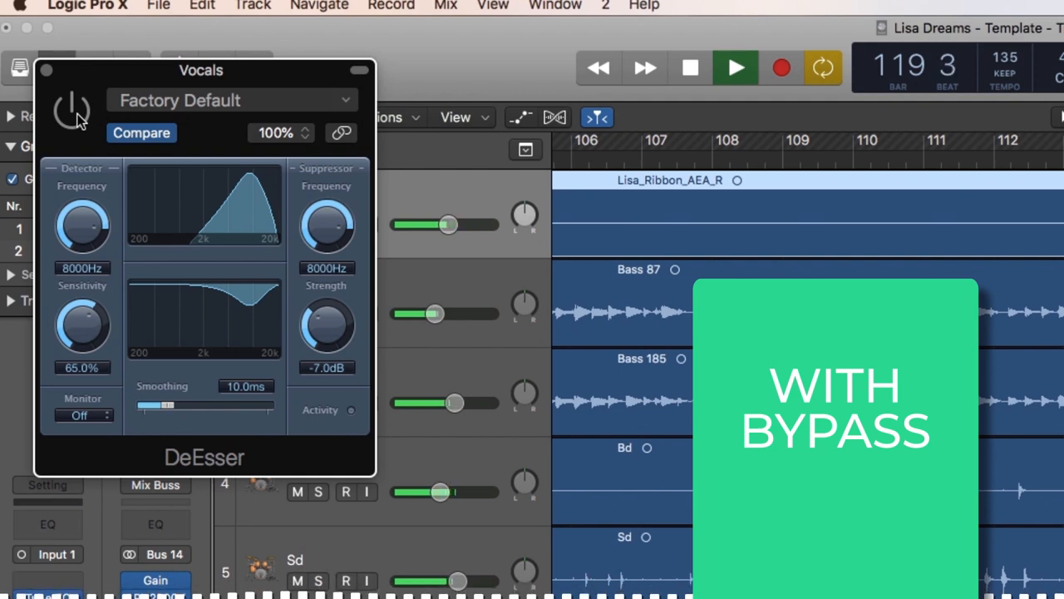
Bypass the DeEsser during playback to hear the vocal without de-essing
{"action": "left_click", "coordinate": [72, 109]}
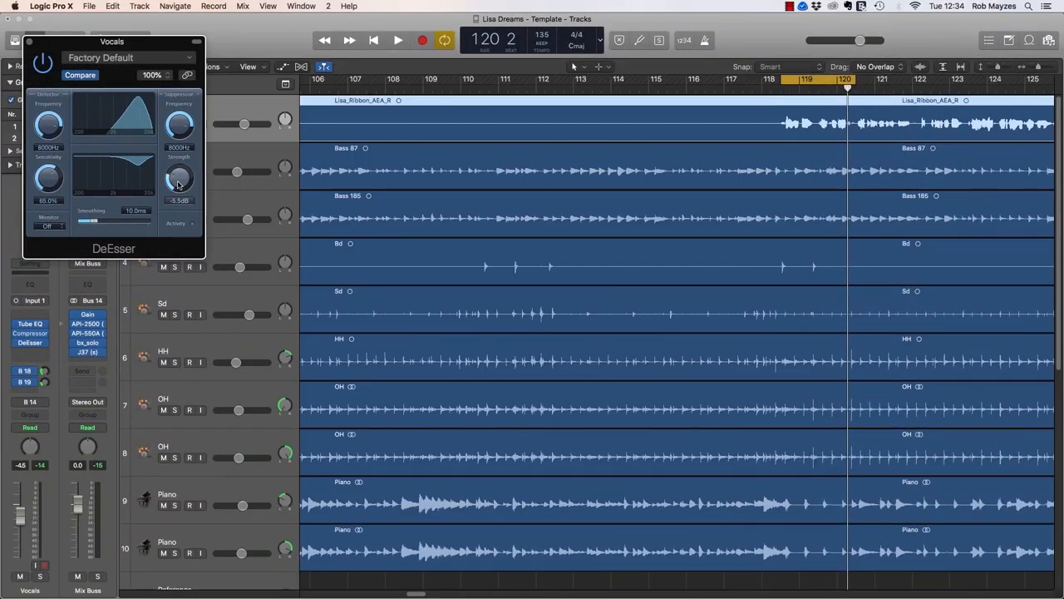
Ease the DeEsser strength to -5.0dB and add a FabFilter Pro-DS after it on Vocals
{"action": "left_click_drag", "start_coordinate": [179, 177], "coordinate": [180, 173]}
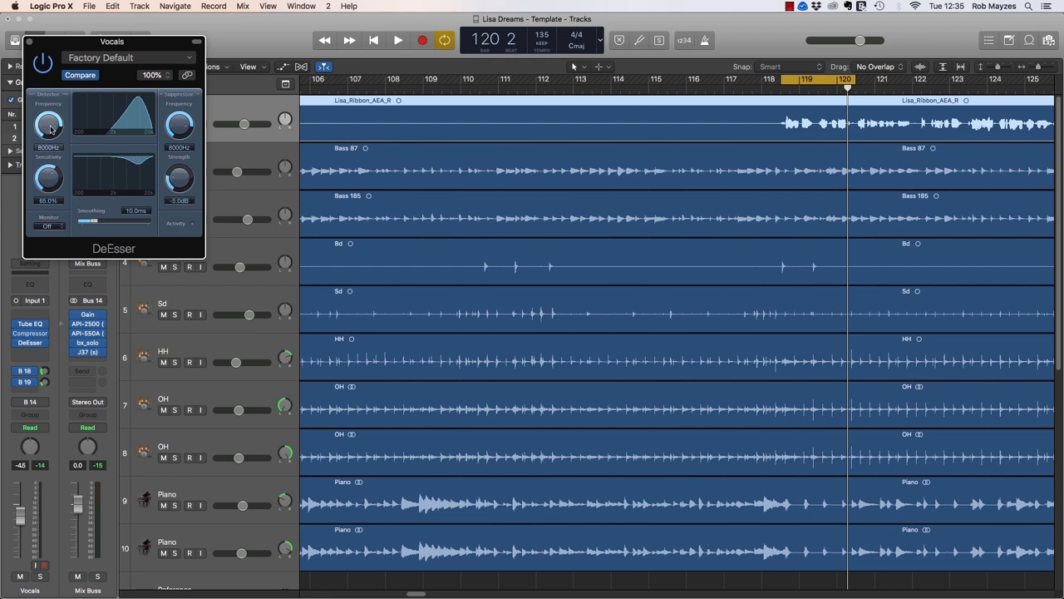
{"action": "mouse_move", "coordinate": [43, 153]}
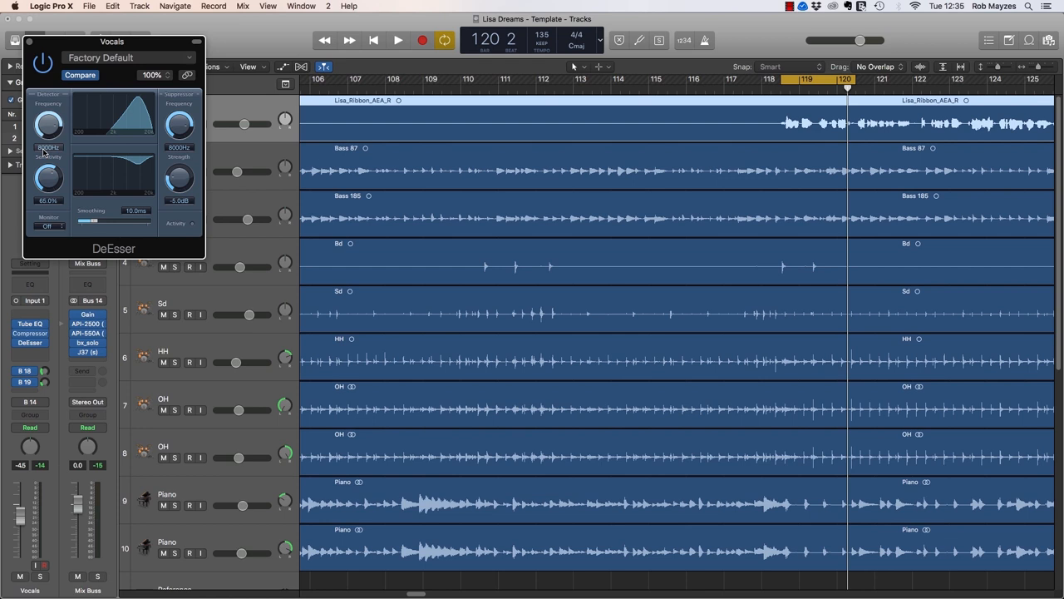
{"action": "left_click", "coordinate": [29, 341]}
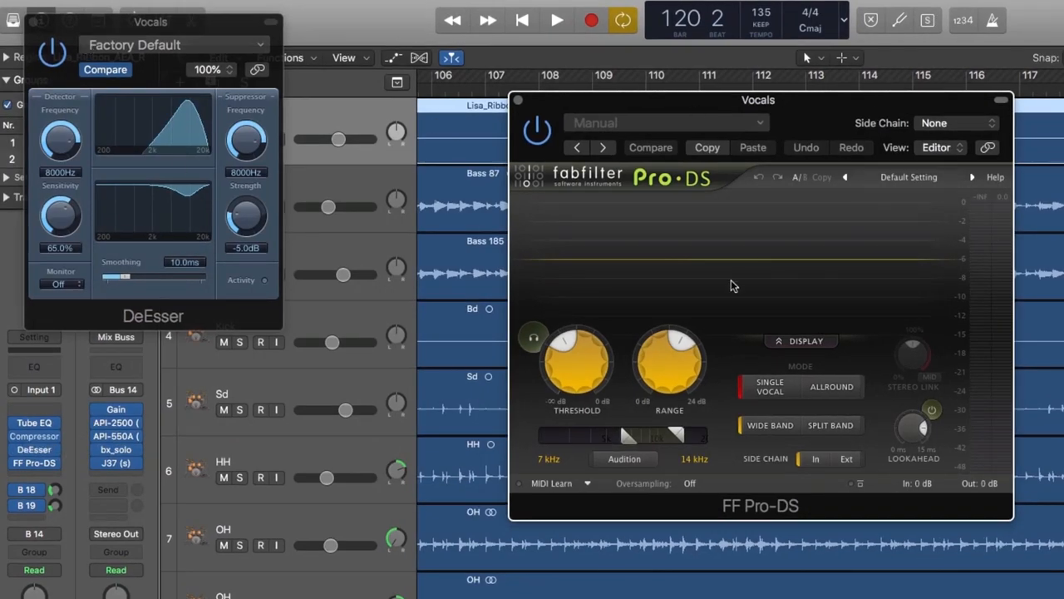
Enable Pro-DS Audition to hear only the removed sibilance, leaving the DeEsser Monitor on Off
{"action": "left_click", "coordinate": [623, 458]}
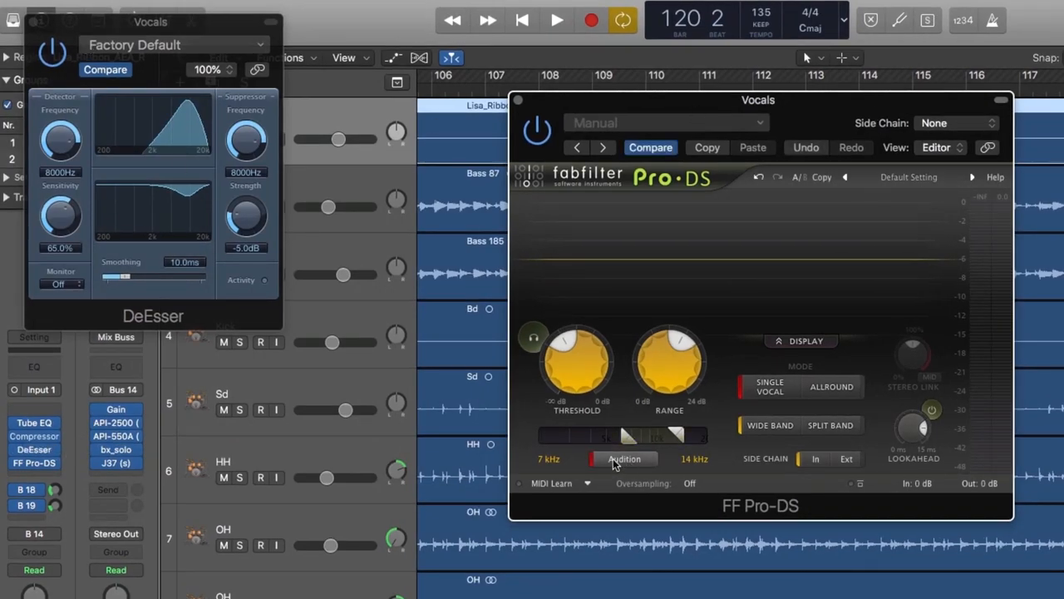
{"action": "left_click", "coordinate": [60, 284]}
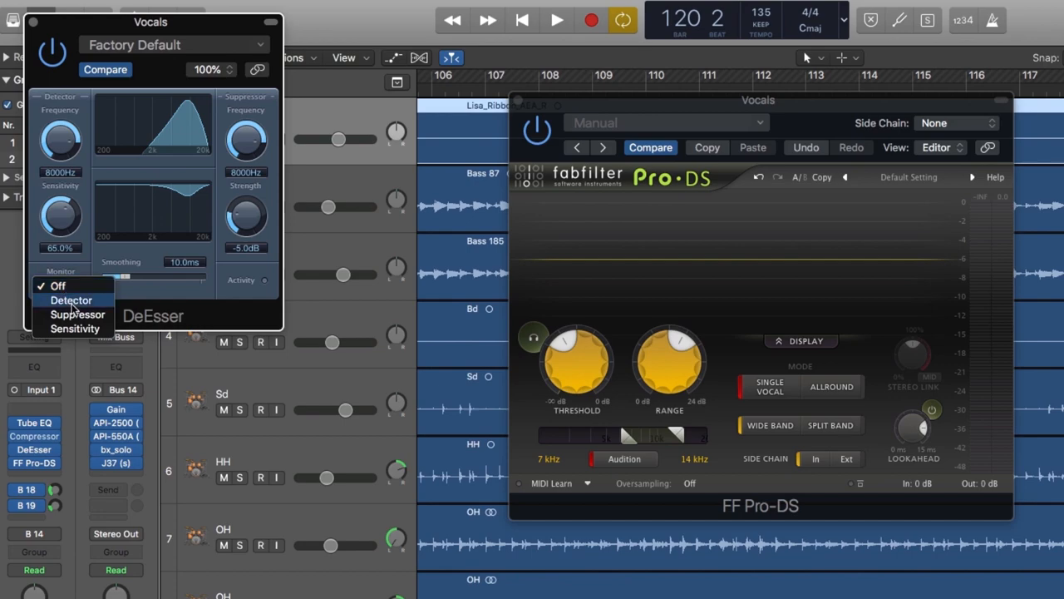
{"action": "left_click", "coordinate": [58, 285]}
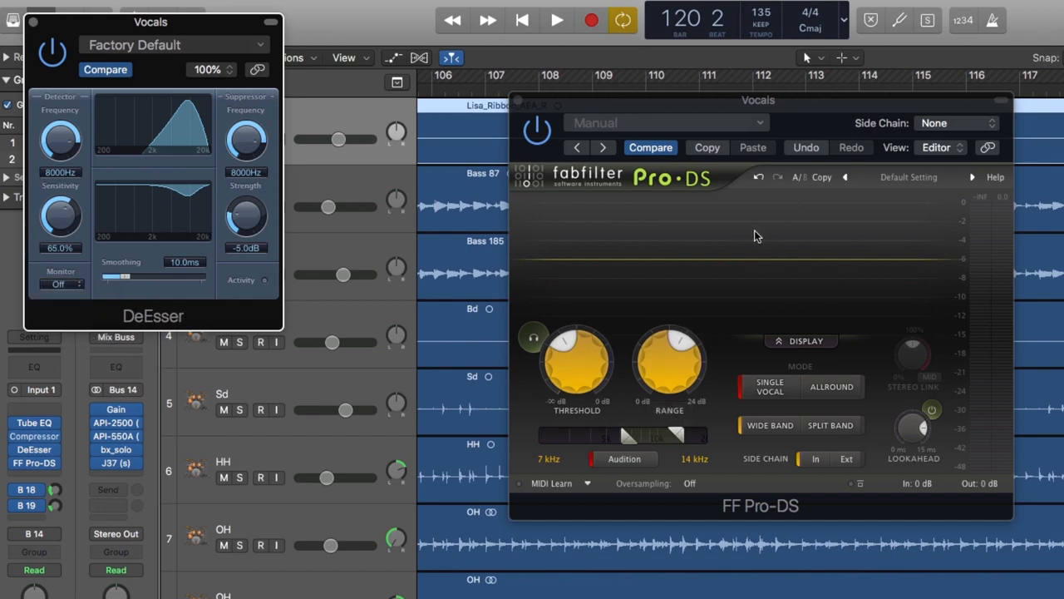